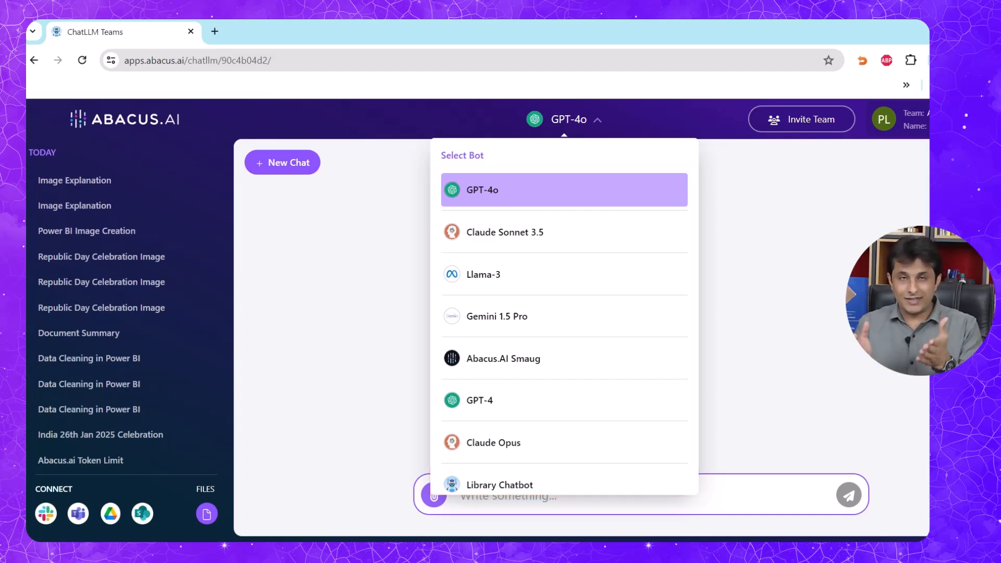
# - Scroll the bot list to look for the GPT-4 model
pyautogui.scroll(-3)
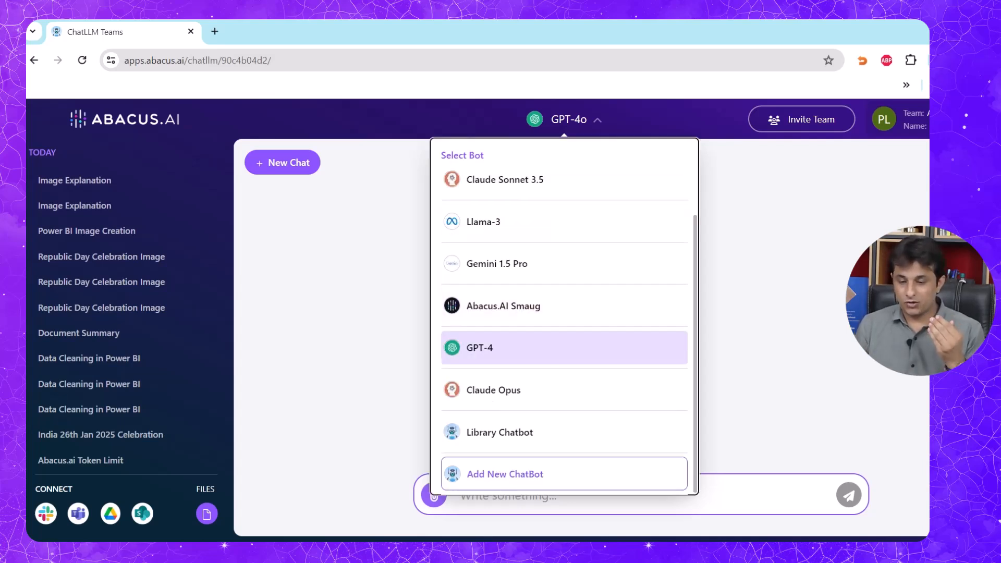
pyautogui.moveTo(499, 431)
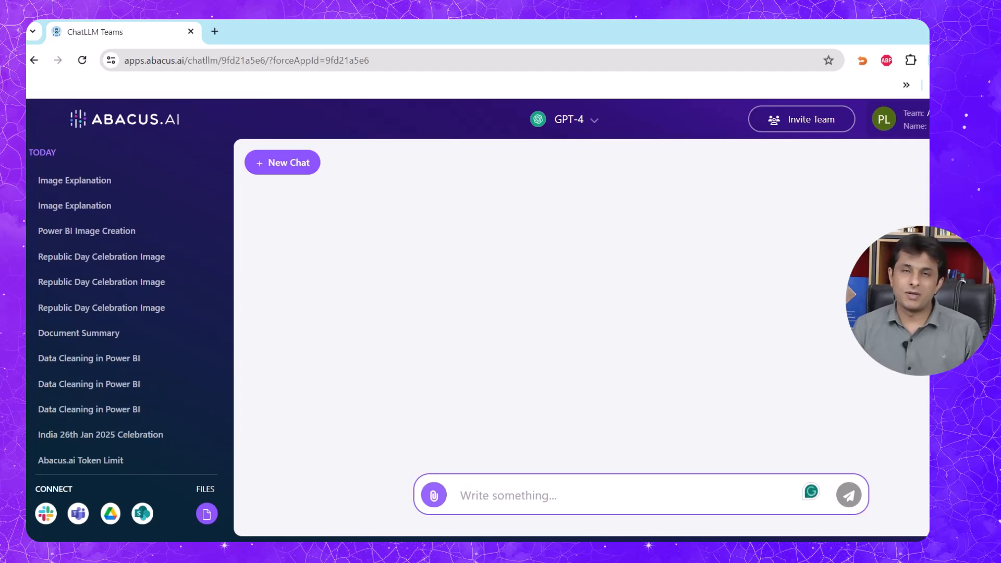
# - Ask GPT-4 'What is the Row Level Security in Power Bi?' and read its full answer
pyautogui.write('What is the Row Level Secu')
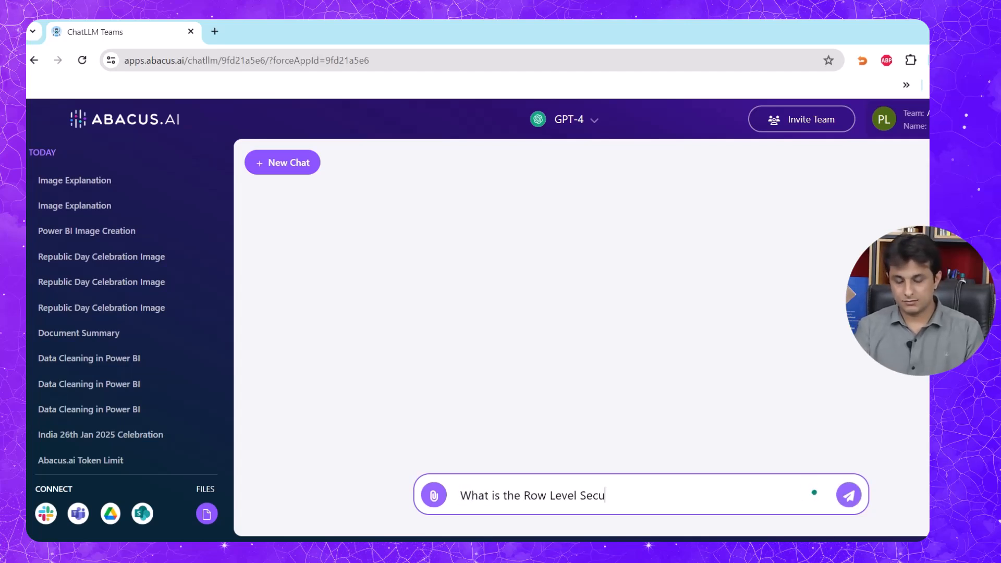
pyautogui.write('rity in Power Bi?')
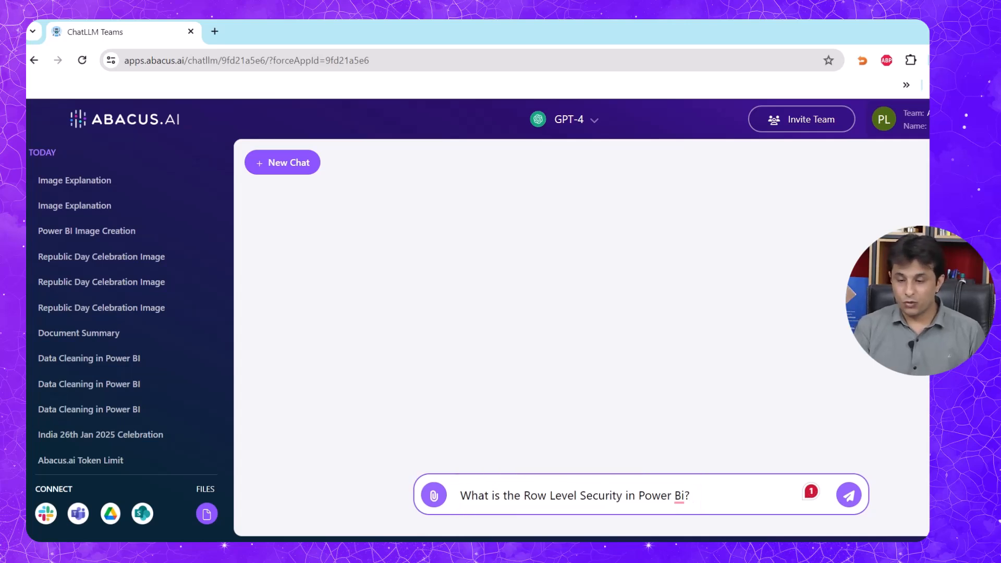
pyautogui.click(848, 494)
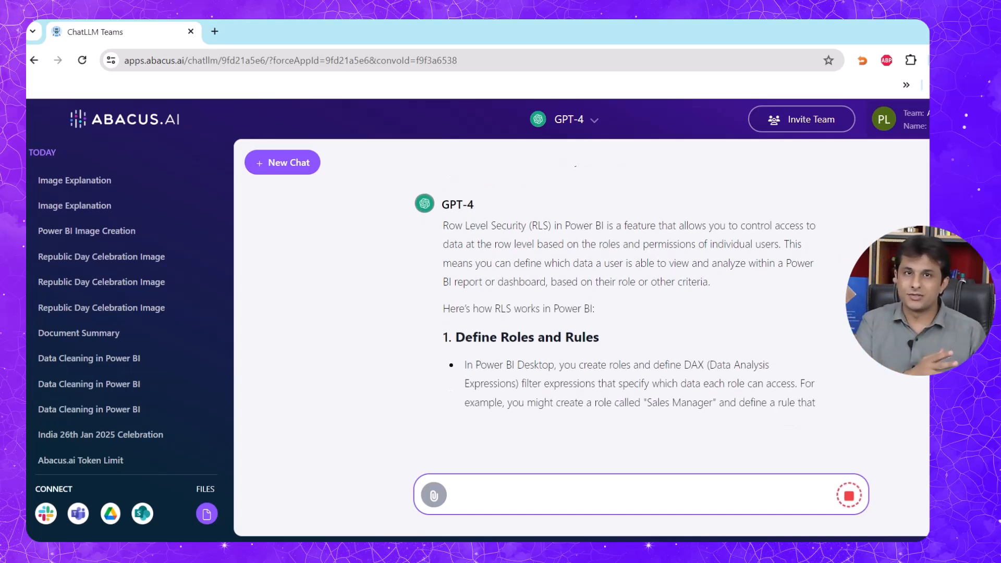
pyautogui.scroll(-3)
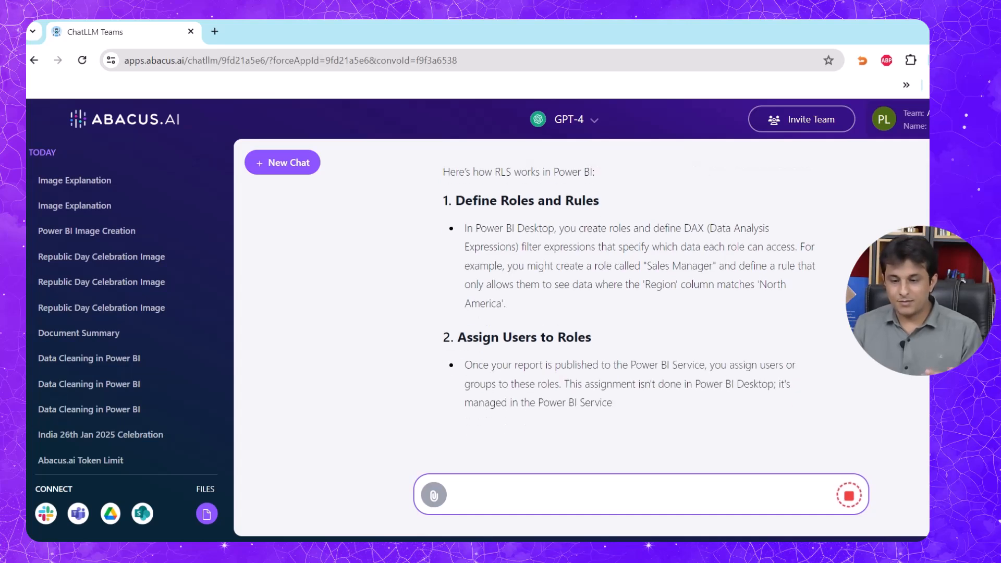
pyautogui.scroll(-3)
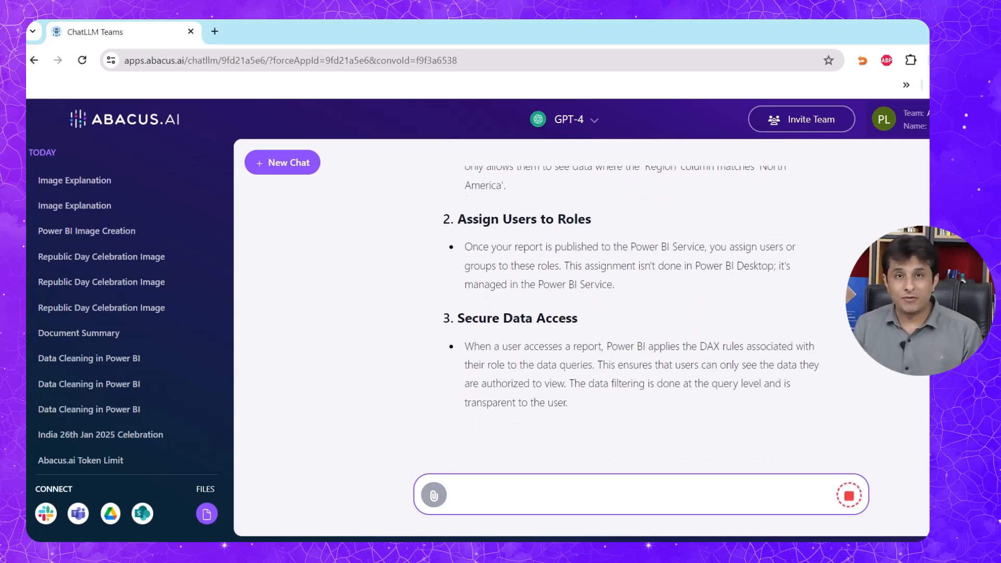
pyautogui.scroll(-3)
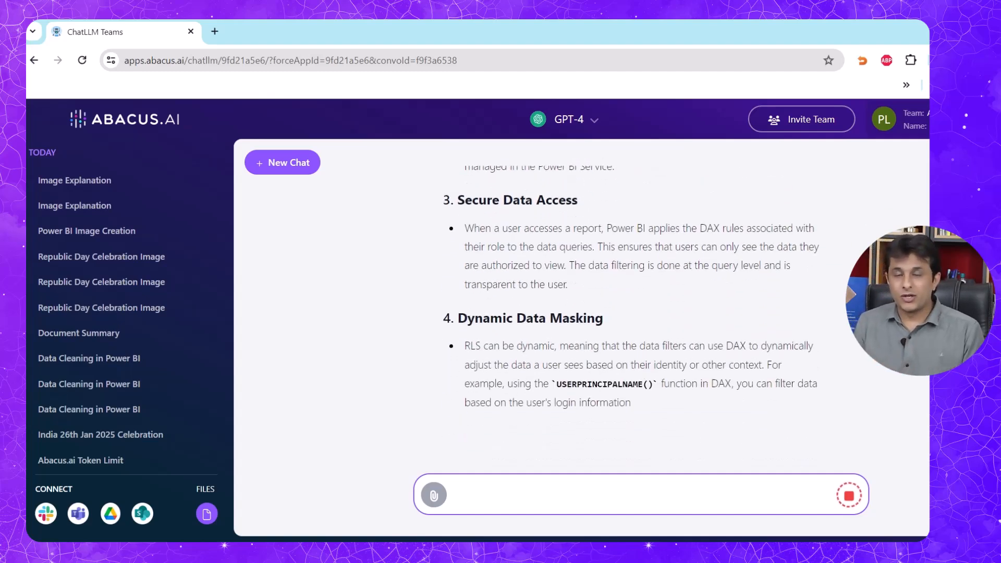
pyautogui.scroll(-3)
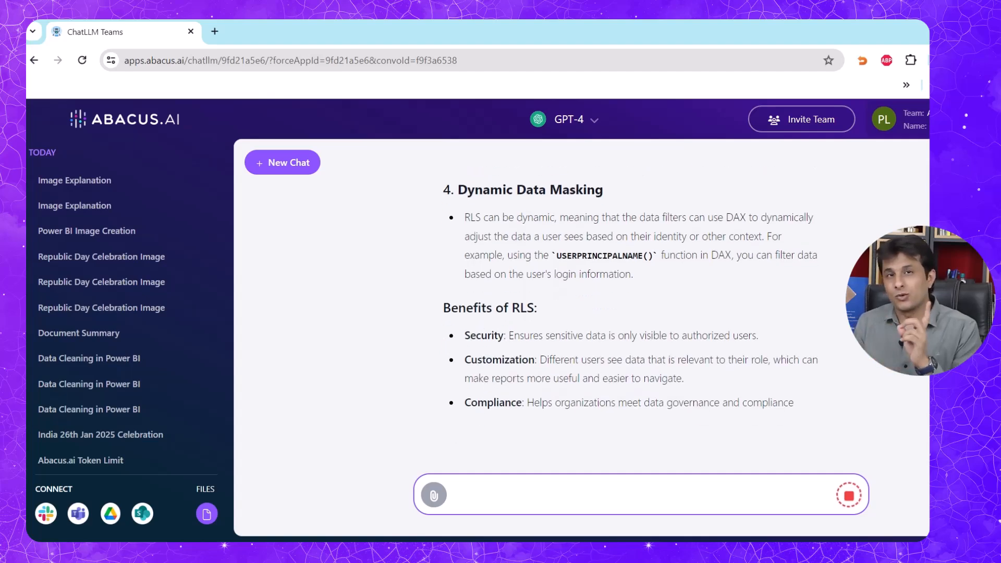
pyautogui.scroll(-3)
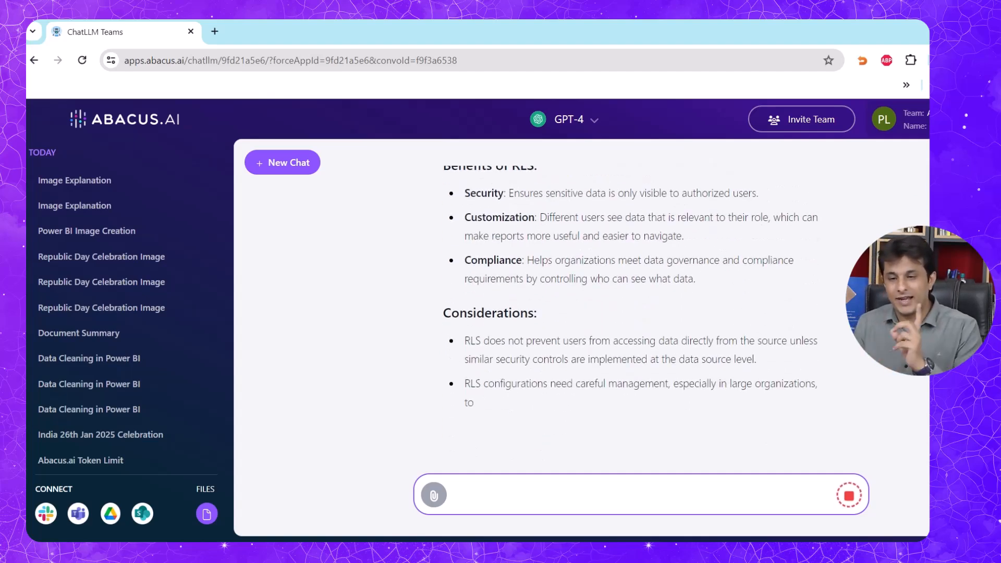
pyautogui.click(568, 119)
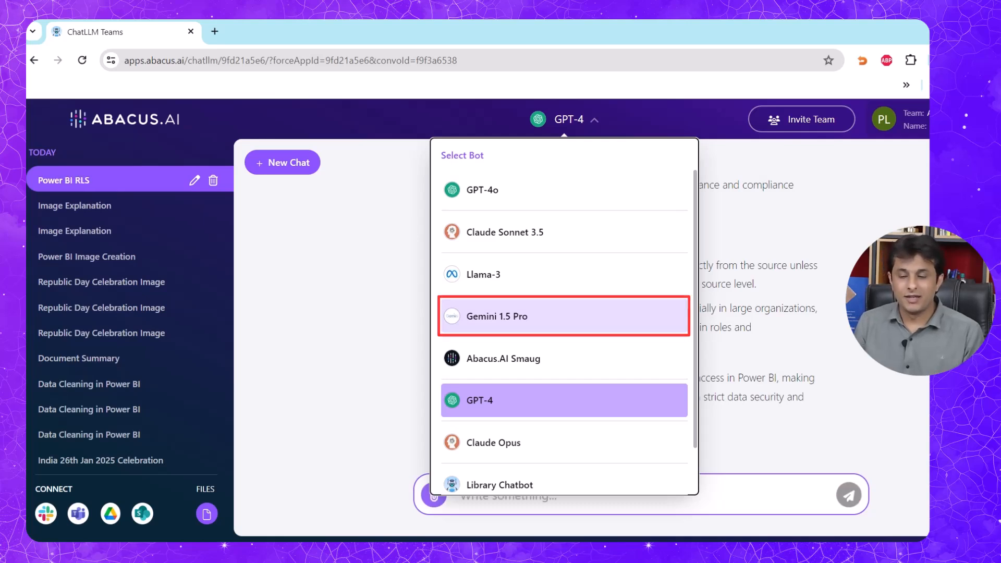
# - Send the same Row Level Security question to Gemini 1.5 Pro
pyautogui.click(562, 316)
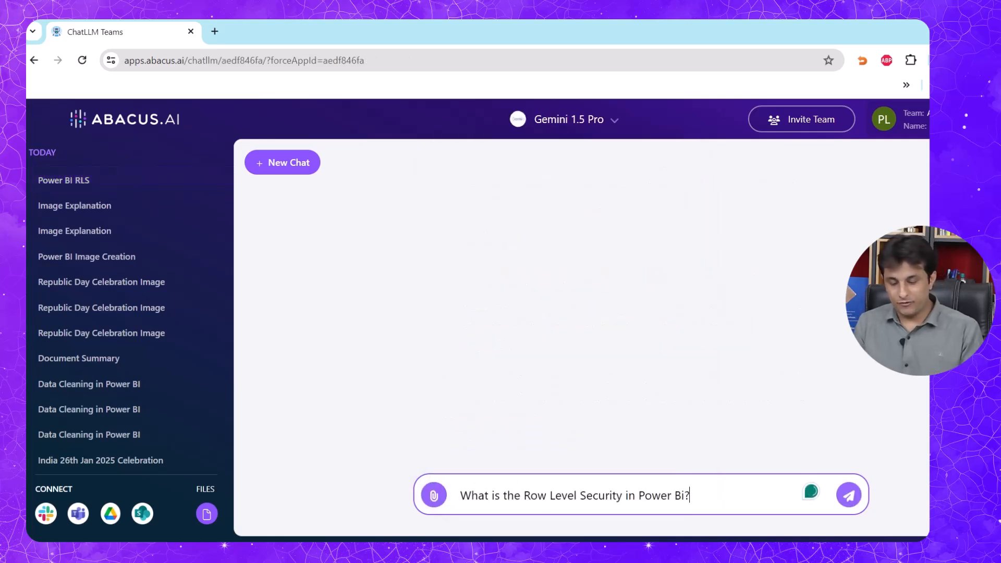
pyautogui.click(849, 494)
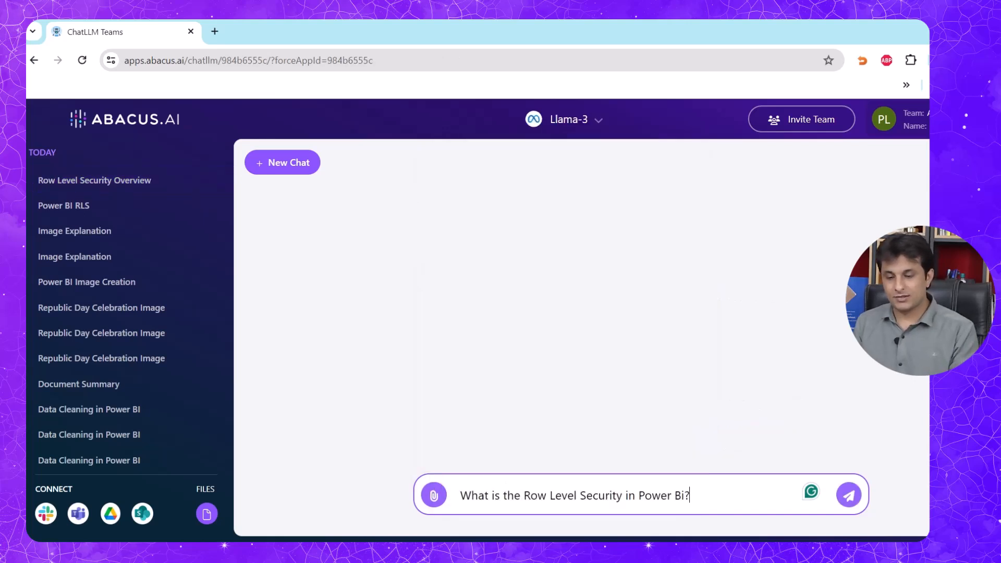
pyautogui.click(848, 494)
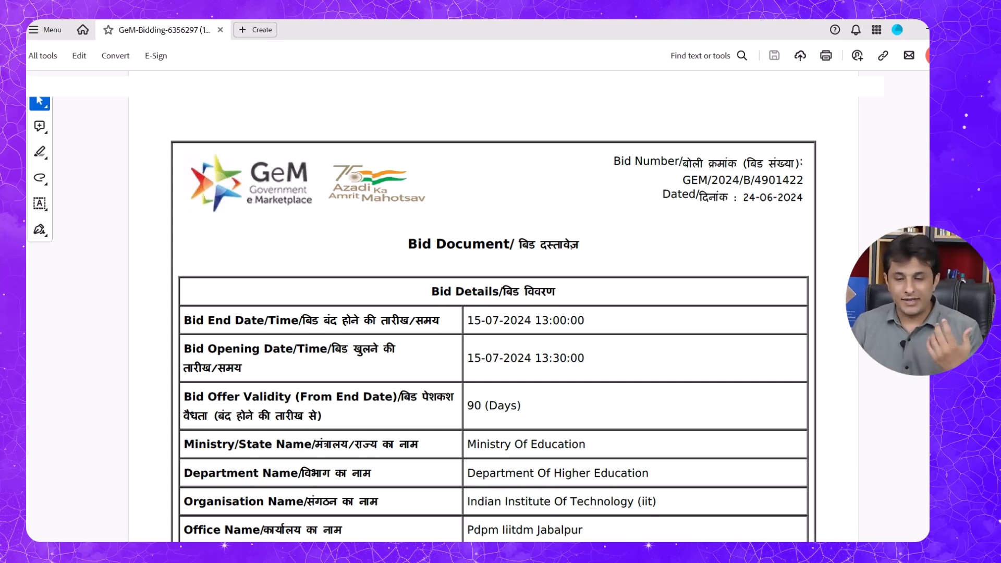
# - Scroll through the GeM-Bidding PDF's details in Acrobat
pyautogui.scroll(-3)
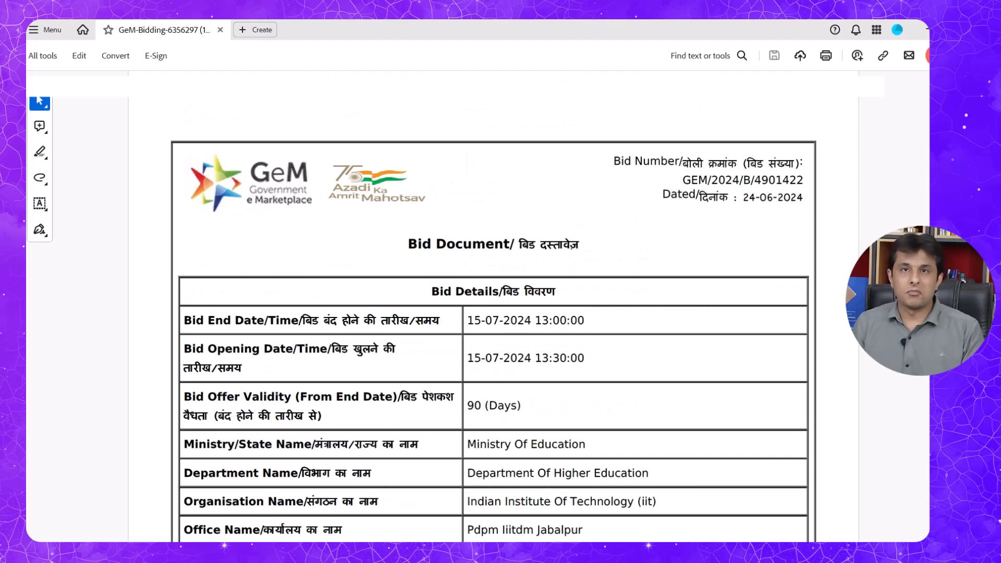
pyautogui.scroll(-3)
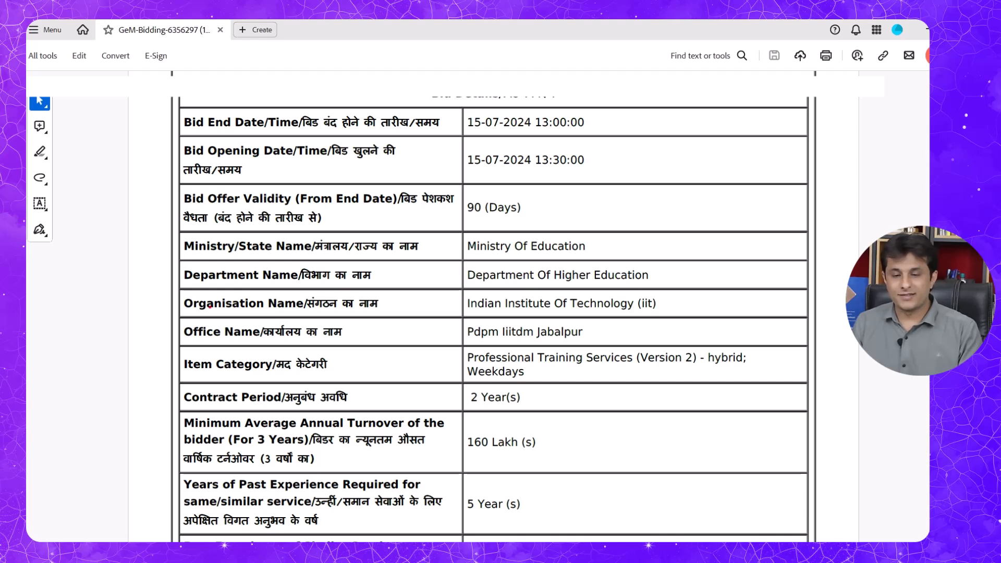
pyautogui.doubleClick(204, 275)
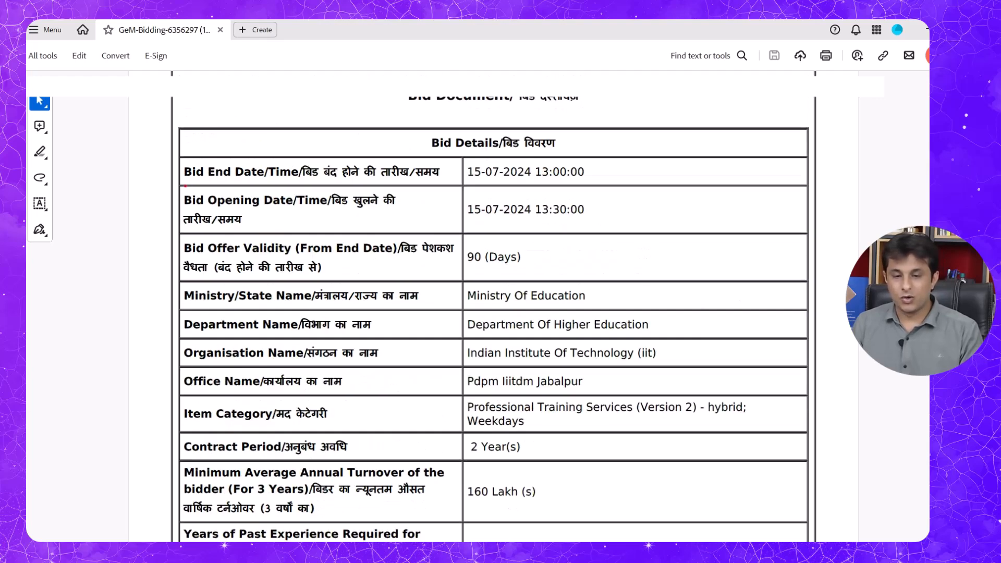
pyautogui.scroll(-3)
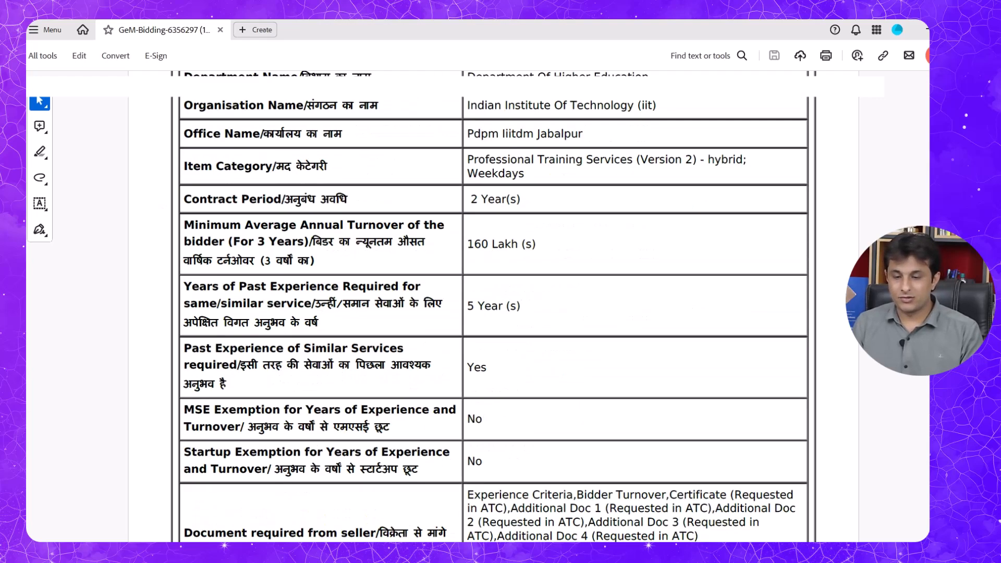
pyautogui.moveTo(201, 224); pyautogui.dragTo(388, 224)
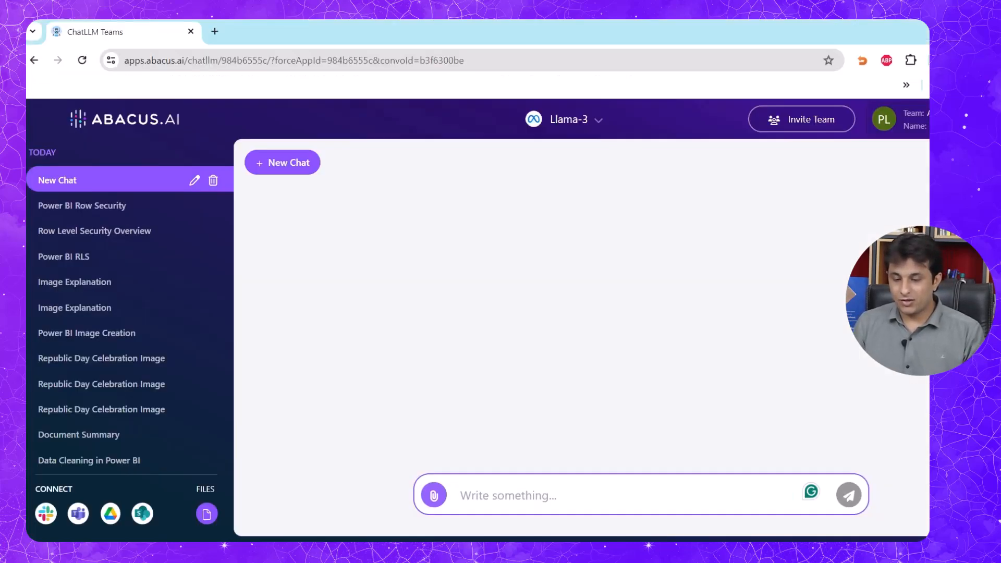
# - Upload the GeM-Bidding PDF from the computer and ask Llama-3 to summarize it in 100 words
pyautogui.click(434, 495)
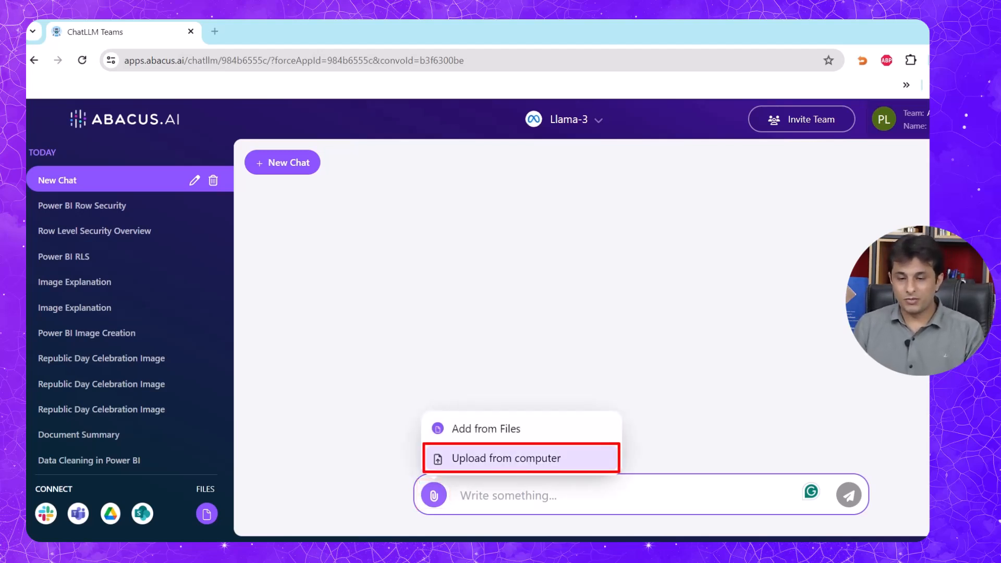
pyautogui.click(506, 458)
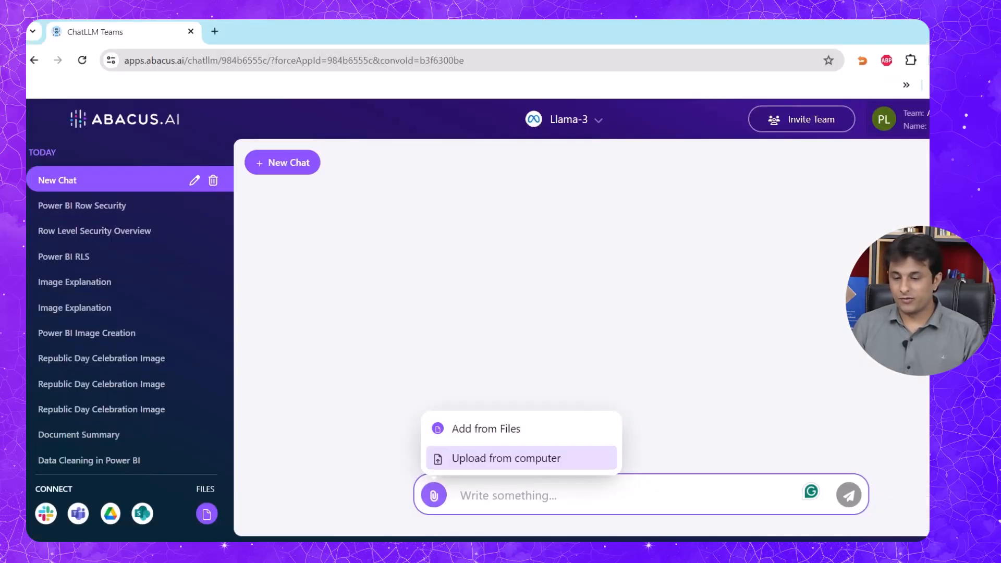
pyautogui.write('Summarize this doc in 100')
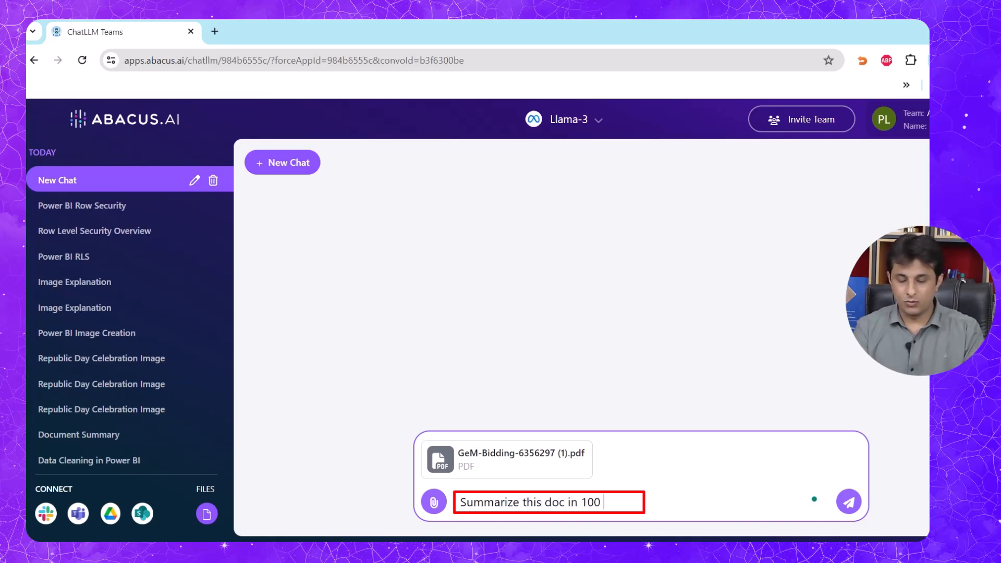
pyautogui.click(849, 500)
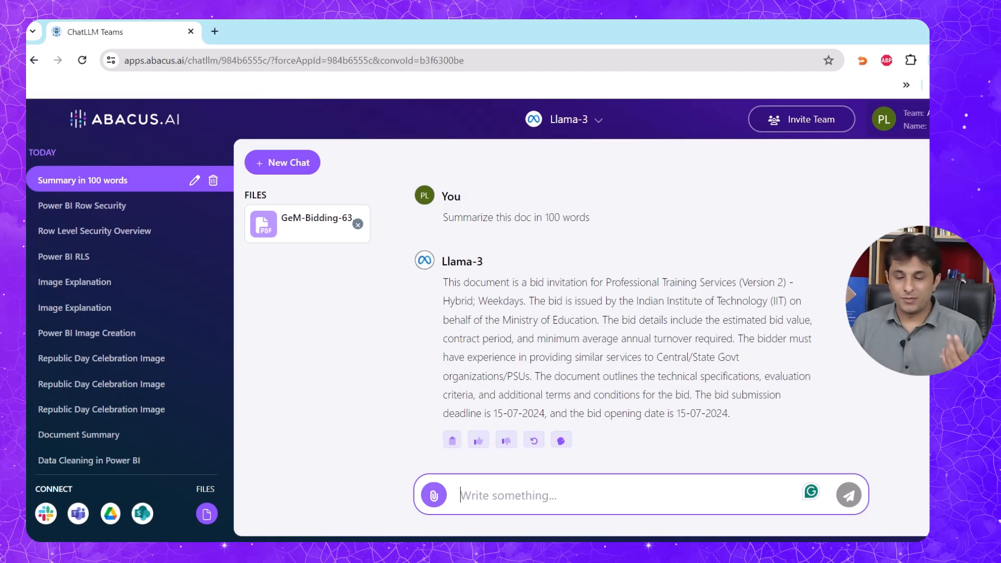
# - Ask Llama-3 'What is the org name?' for the bid document and read the IIT answer
pyautogui.write('What is the og')
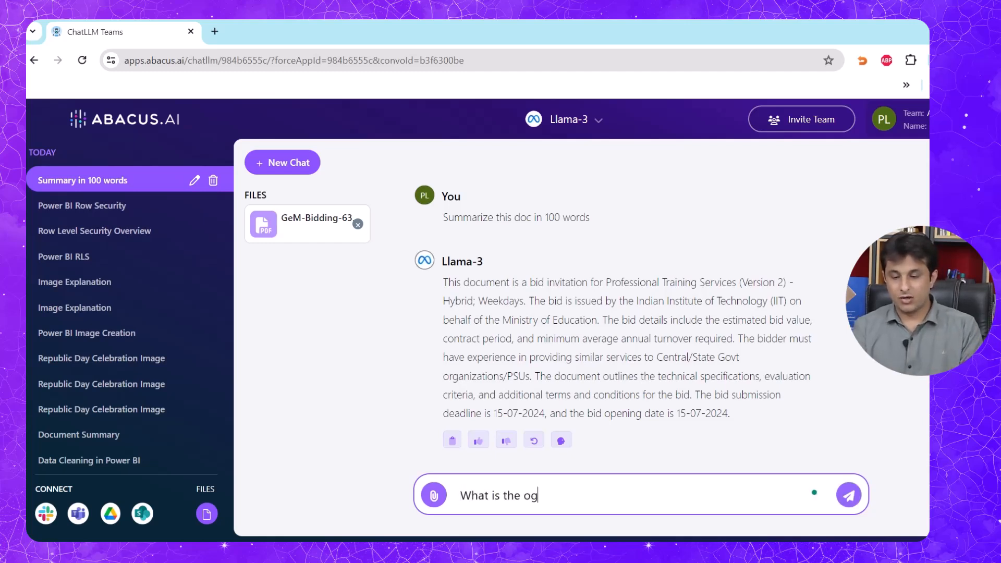
pyautogui.click(849, 494)
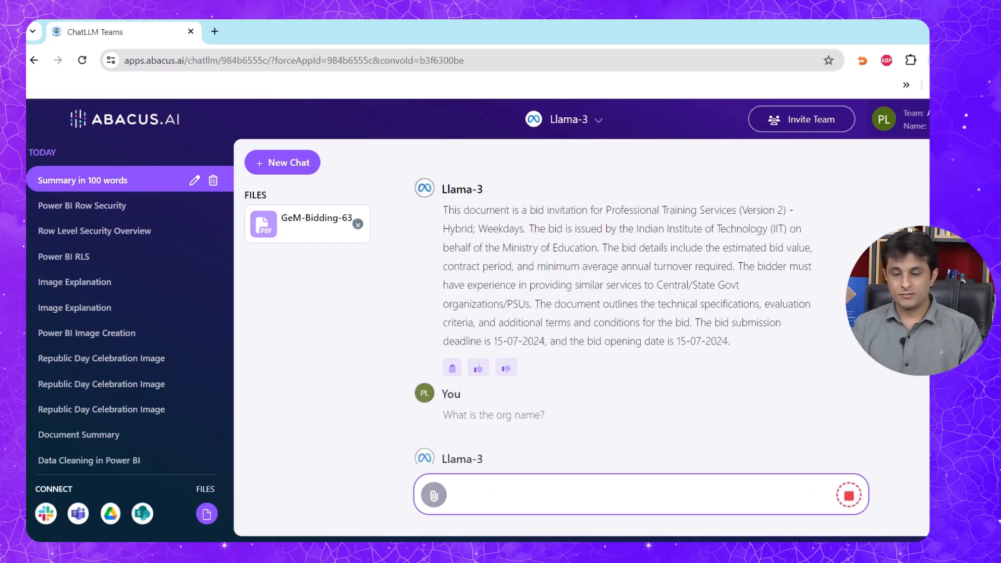
pyautogui.scroll(-3)
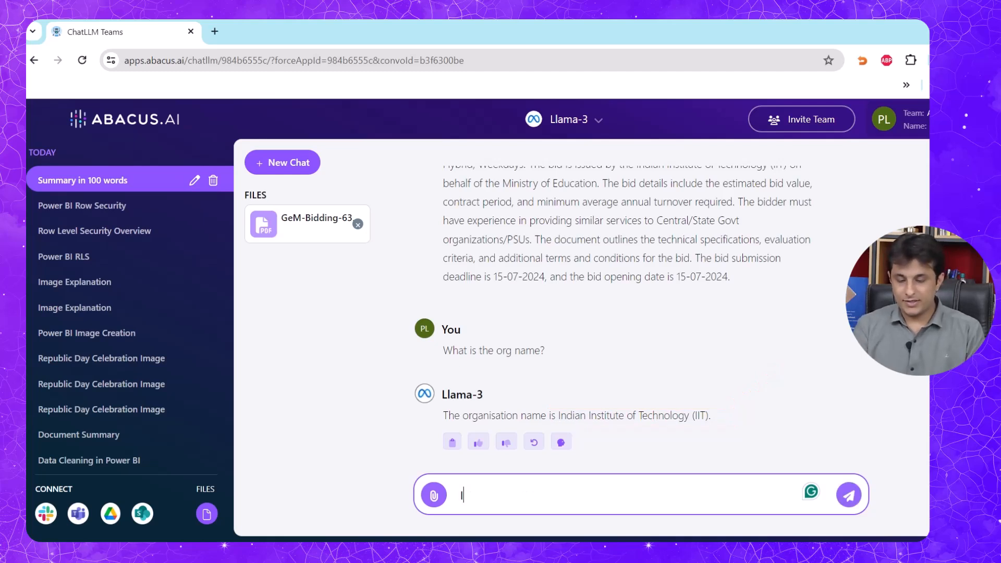
# - Ask whether the training is offline or online, getting the answer offline
pyautogui.write('Is it offlien or online?')
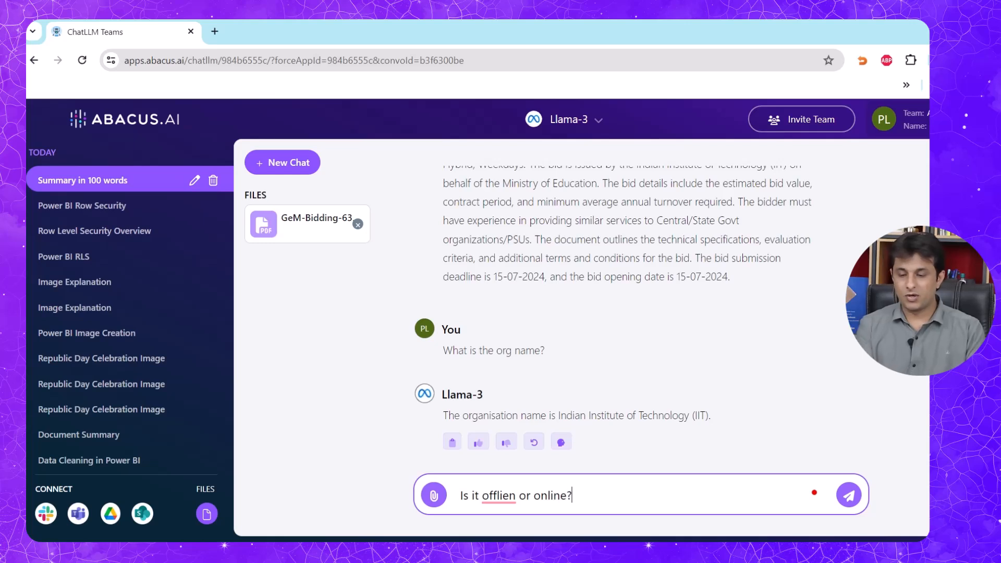
pyautogui.click(848, 494)
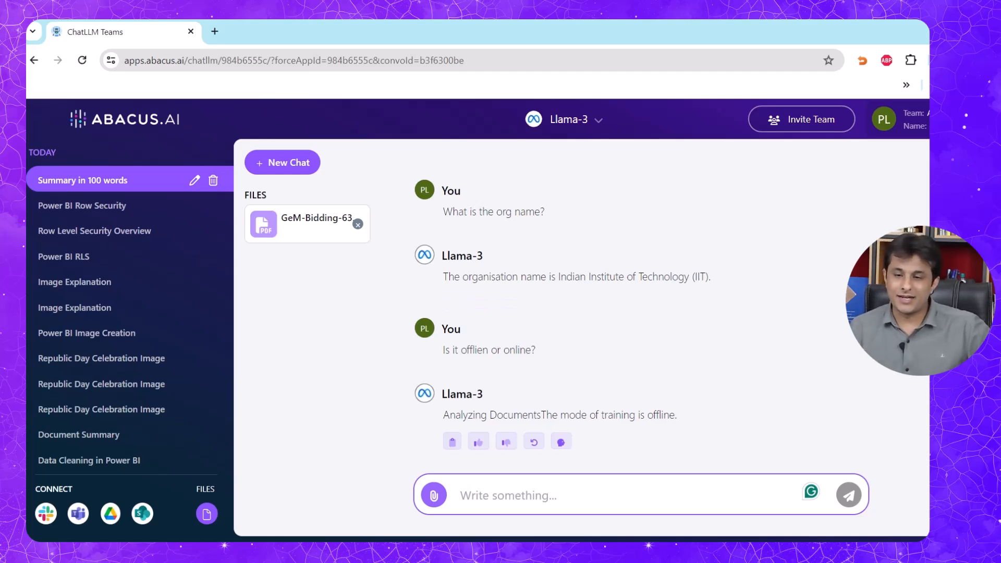
pyautogui.click(570, 119)
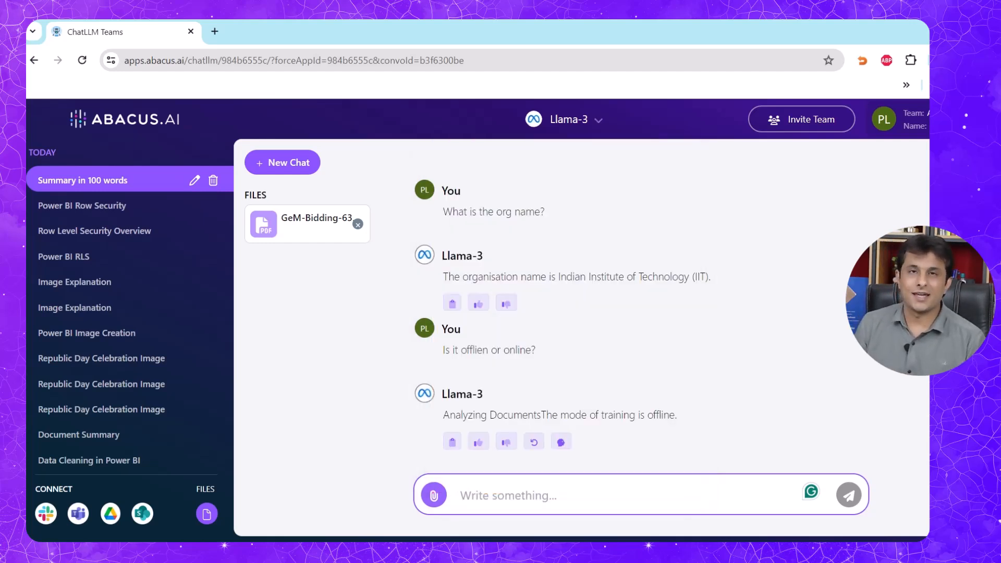
pyautogui.click(281, 162)
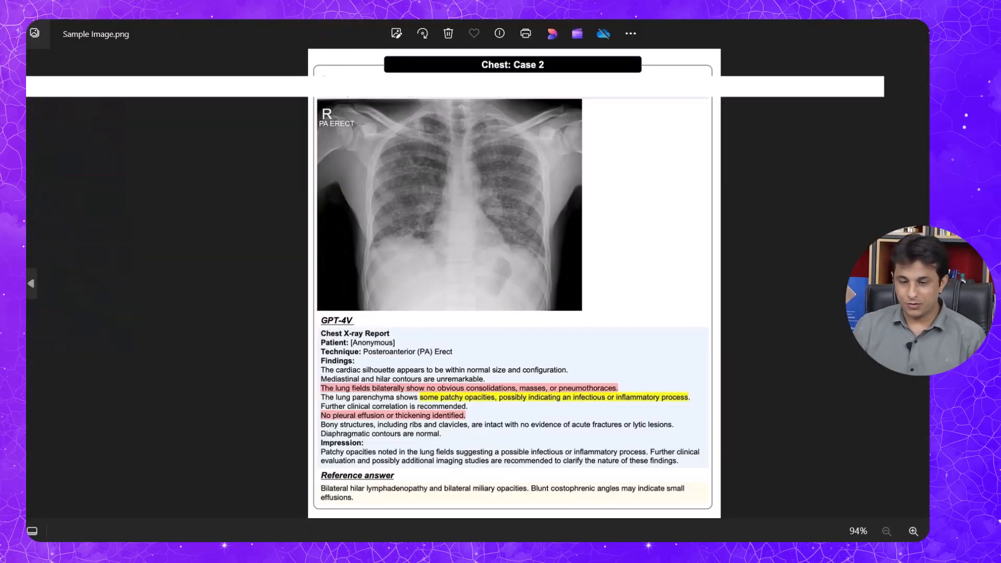
# - Zoom the Chest: Case 2 X-ray report image to 100% in Photos
pyautogui.click(913, 531)
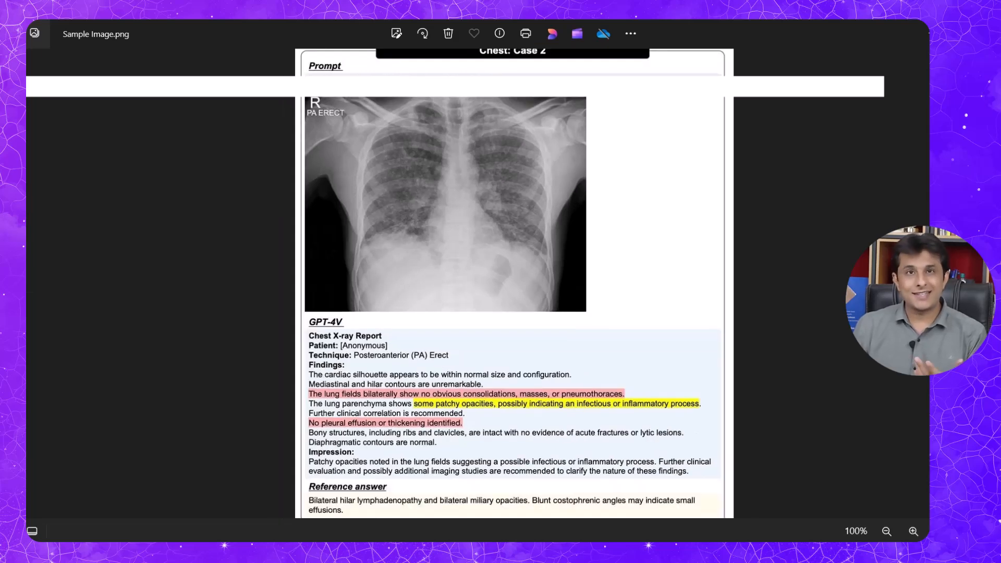
pyautogui.click(886, 531)
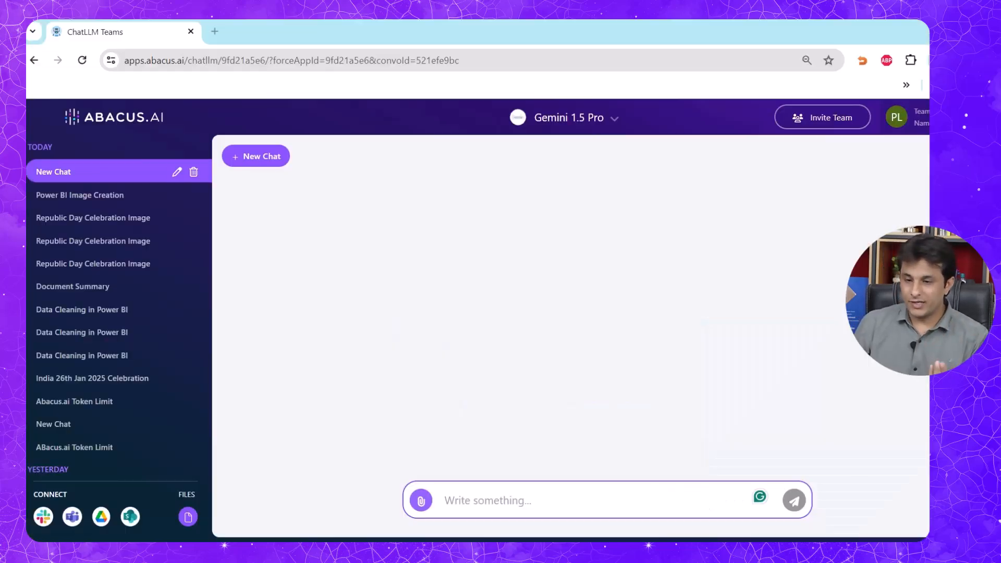
# - Choose 'Upload from computer' from the attachment options in the Gemini chat
pyautogui.click(422, 500)
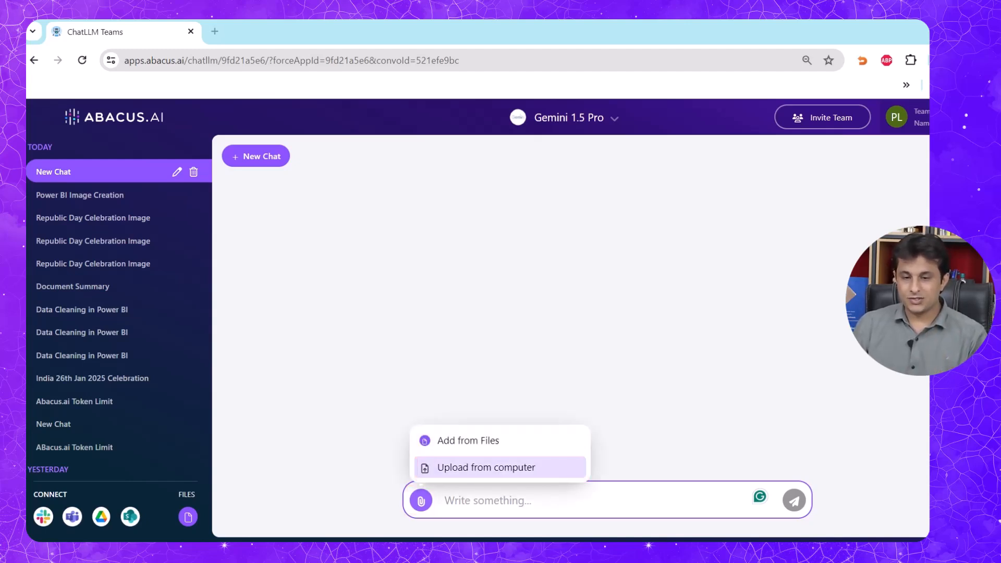
pyautogui.click(486, 467)
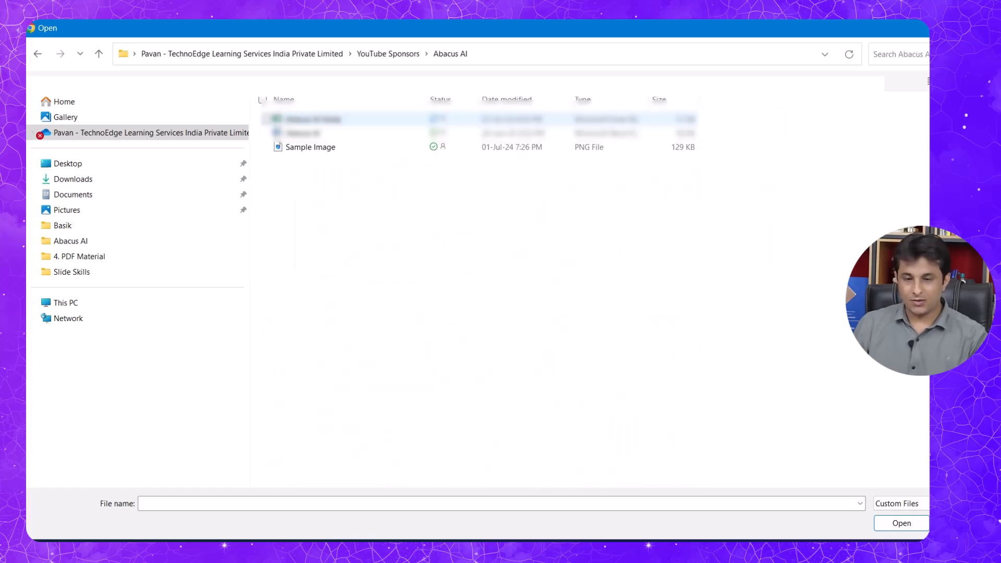
# - Attach Sample Image.png and ask Gemini 1.5 Pro to 'Explain me' the image
pyautogui.click(901, 524)
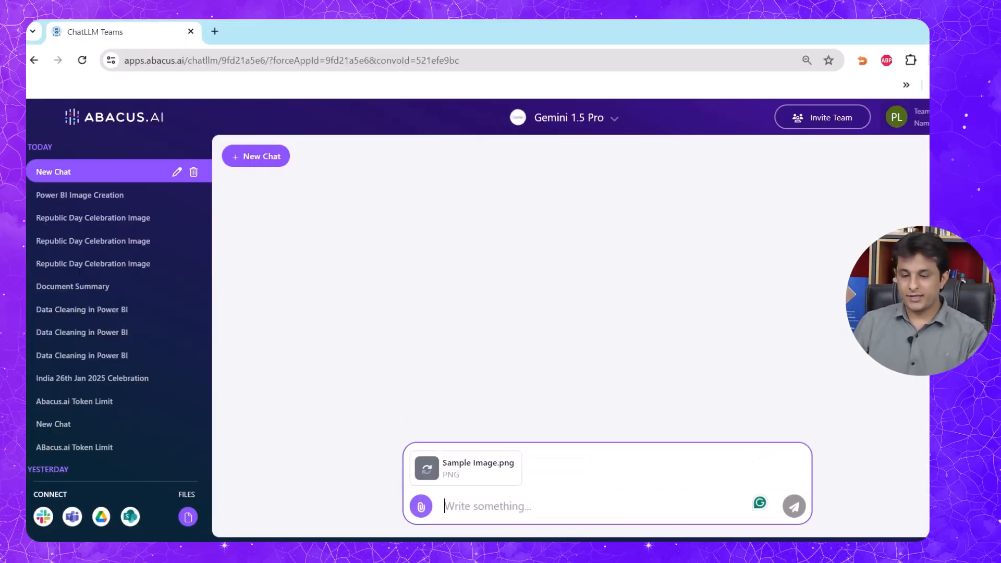
pyautogui.write('Explain me')
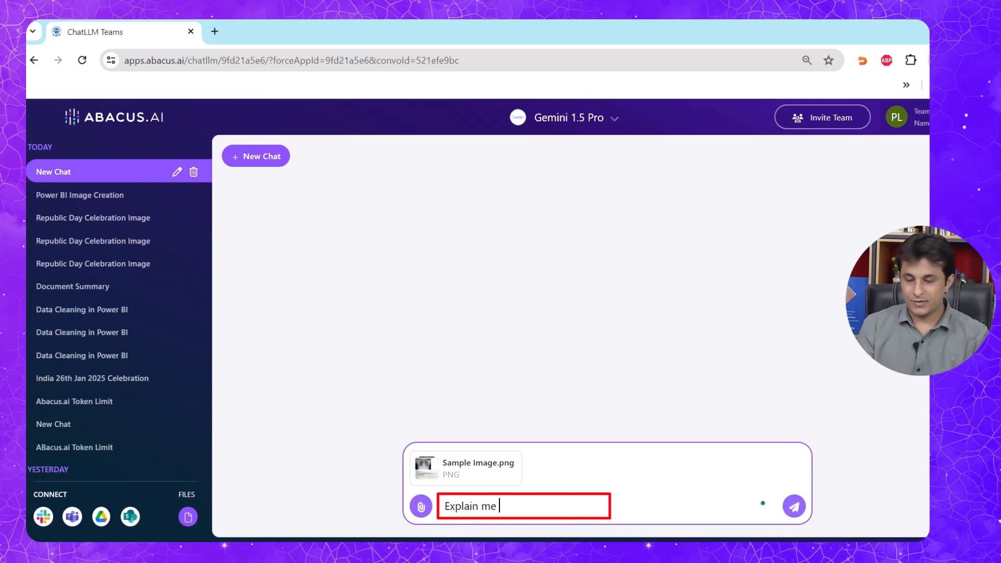
pyautogui.click(793, 506)
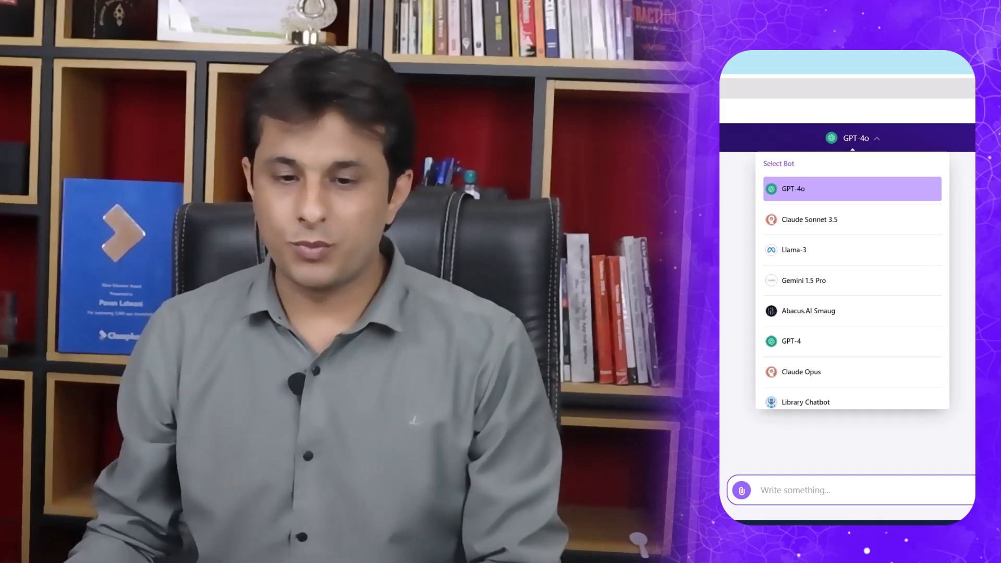
pyautogui.click(796, 280)
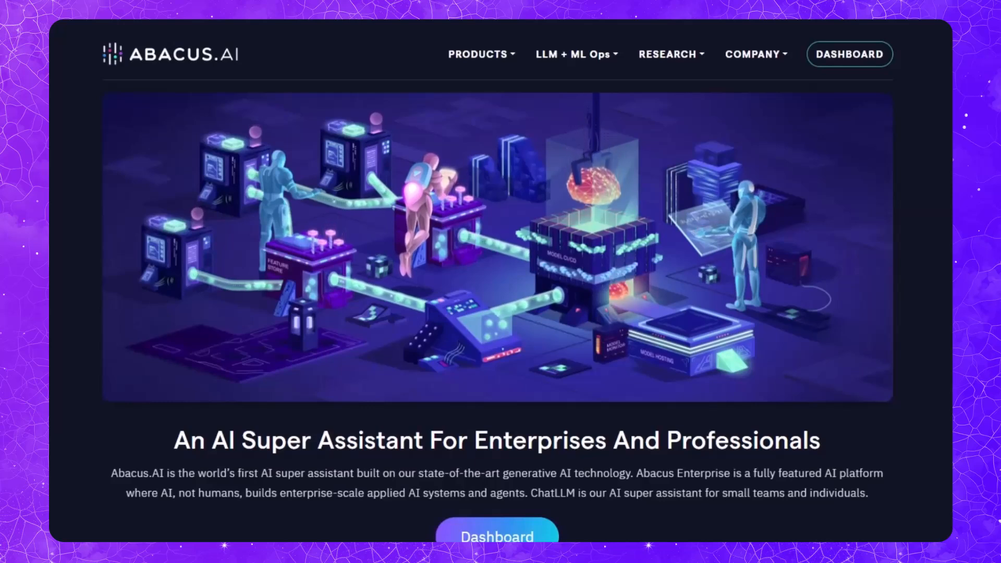
pyautogui.moveTo(852, 98)
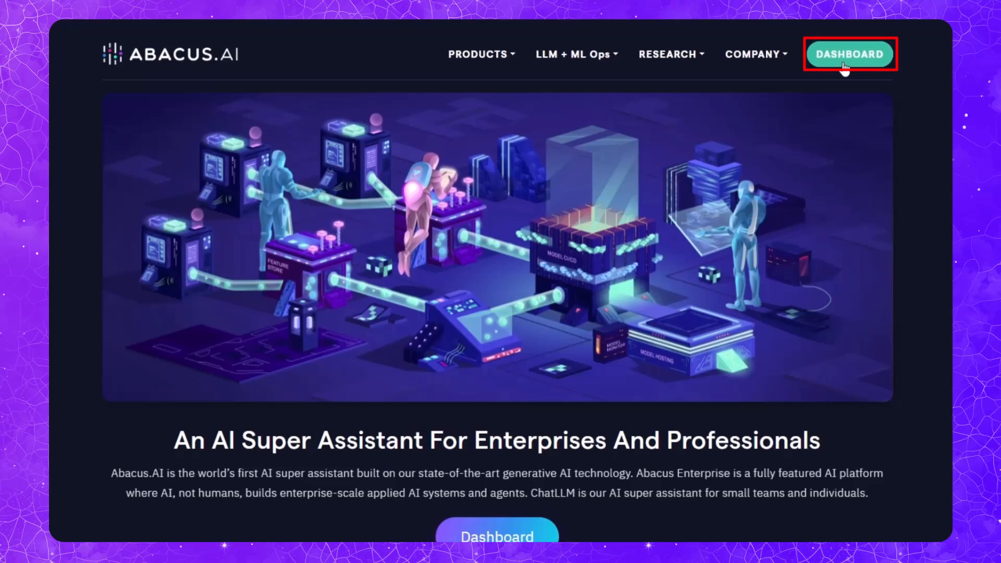
# - Create a new Custom Chatbot project named 'Library_Usage_Chatbot' from the projects dashboard
pyautogui.click(848, 54)
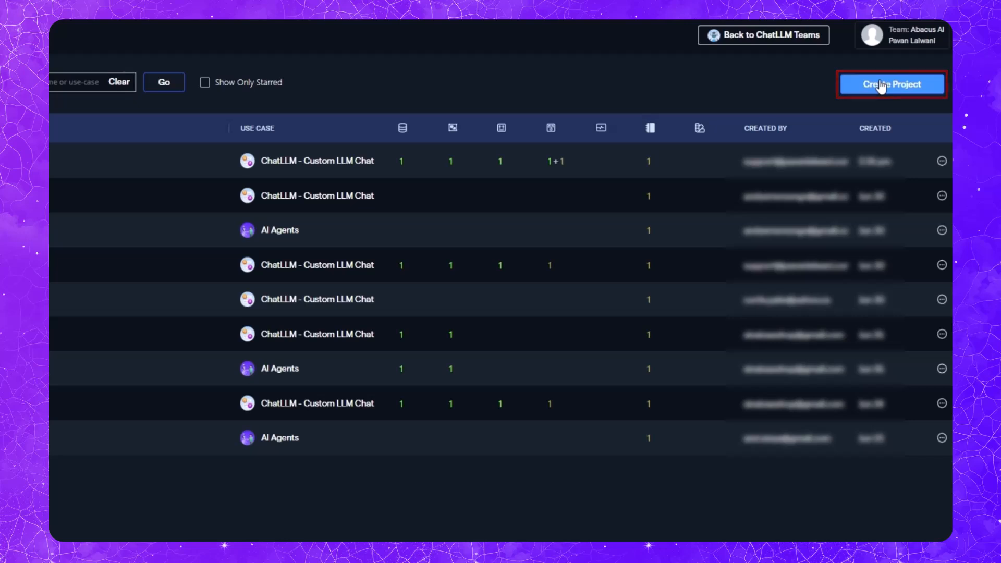
pyautogui.click(892, 83)
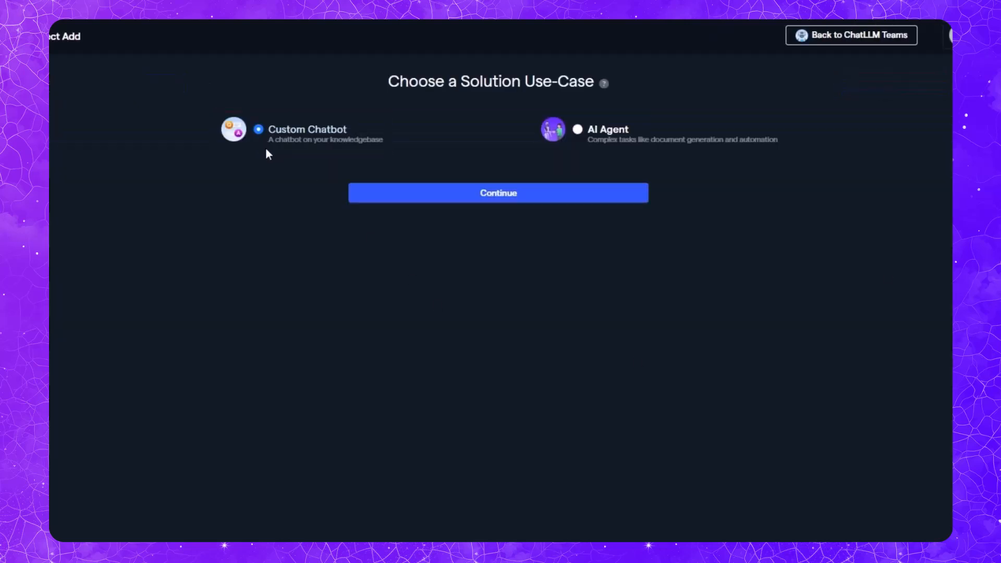
pyautogui.click(498, 192)
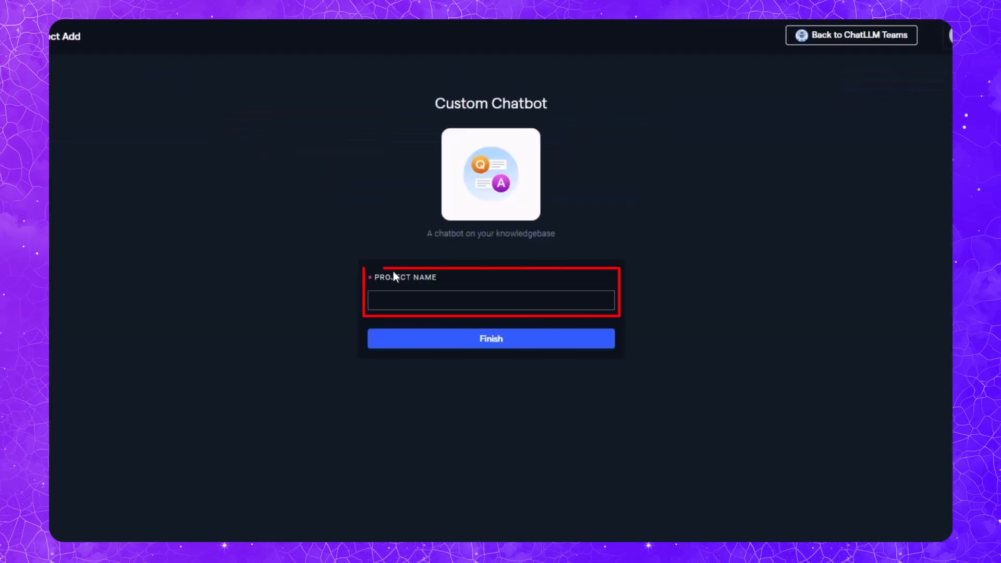
pyautogui.write('Library_Usage_Chatbot')
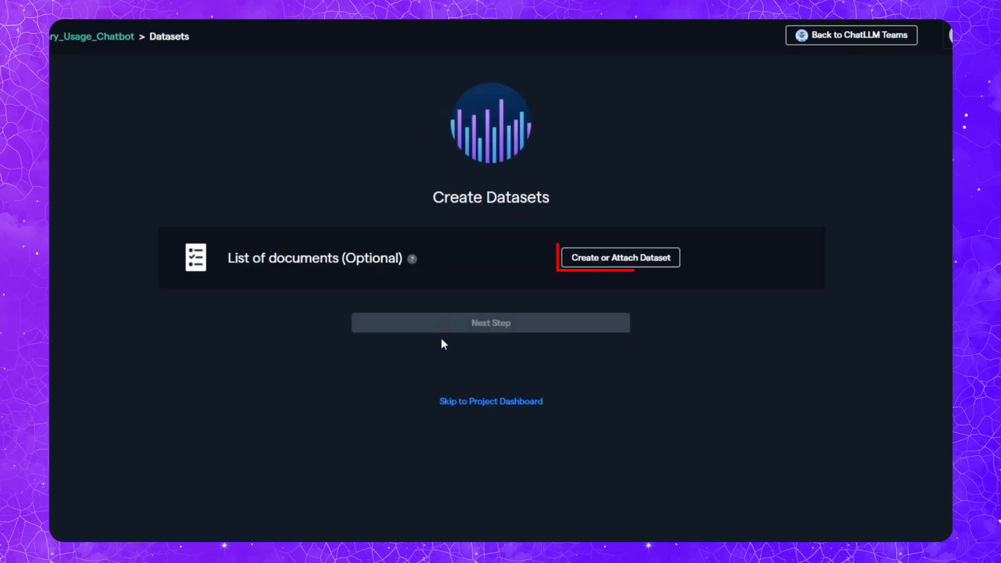
# - Add a new Library_Usage document dataset by uploading Library_Usage.csv to the project
pyautogui.click(619, 258)
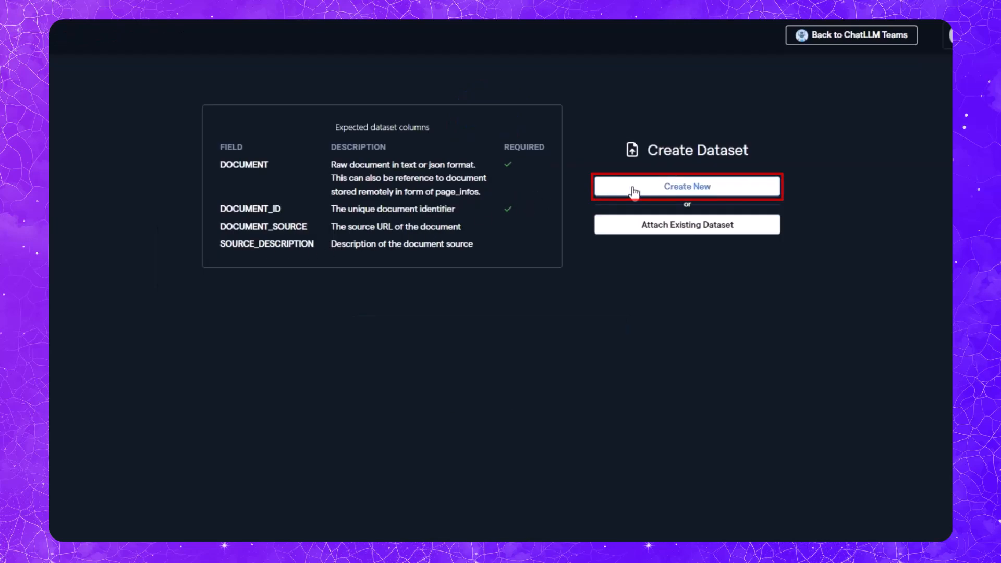
pyautogui.click(686, 186)
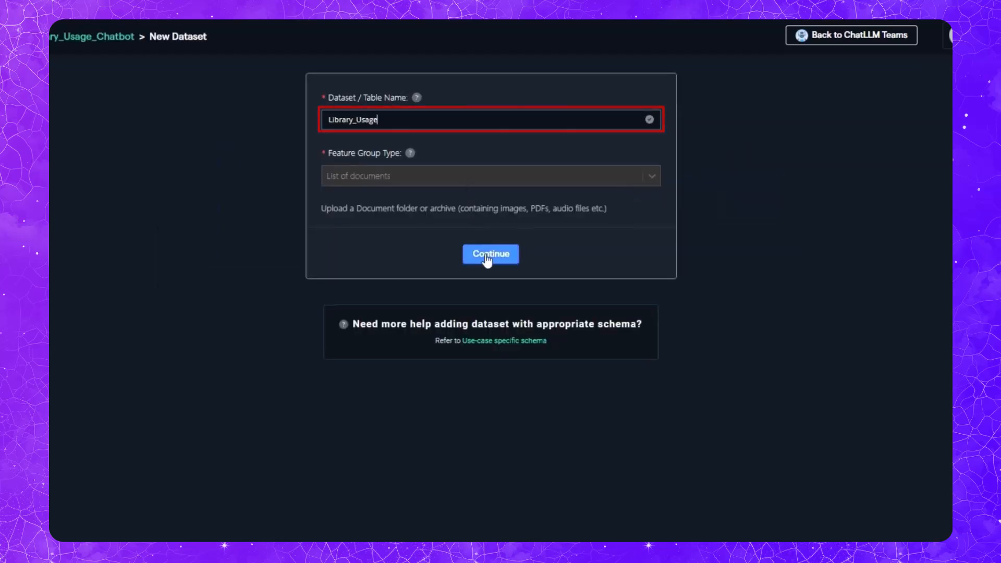
pyautogui.click(490, 254)
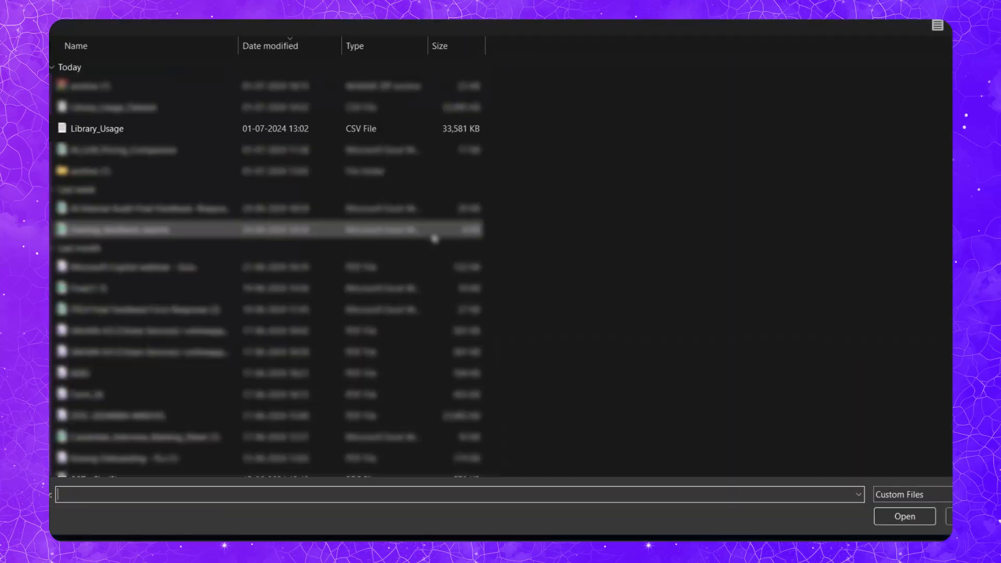
pyautogui.click(99, 129)
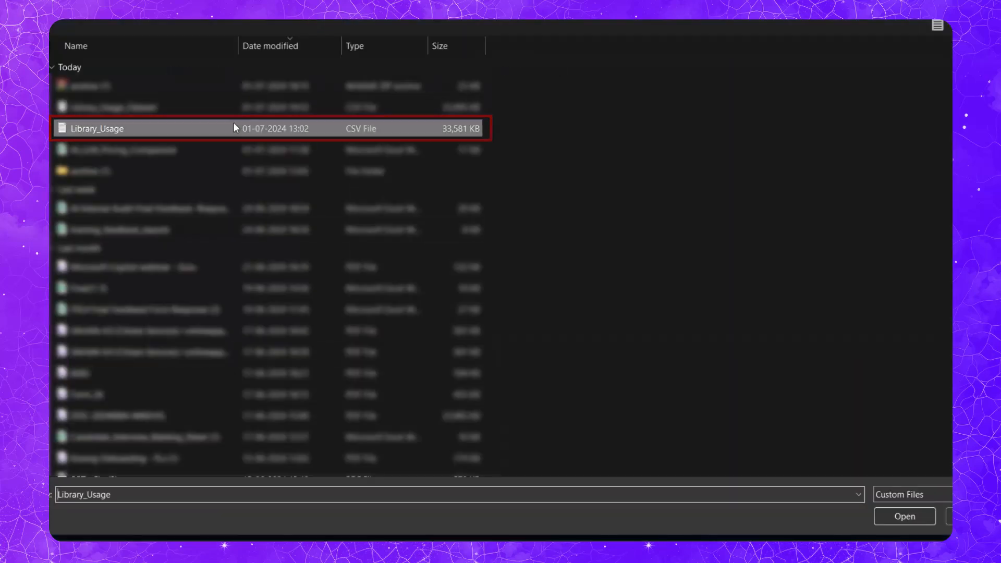
pyautogui.click(903, 516)
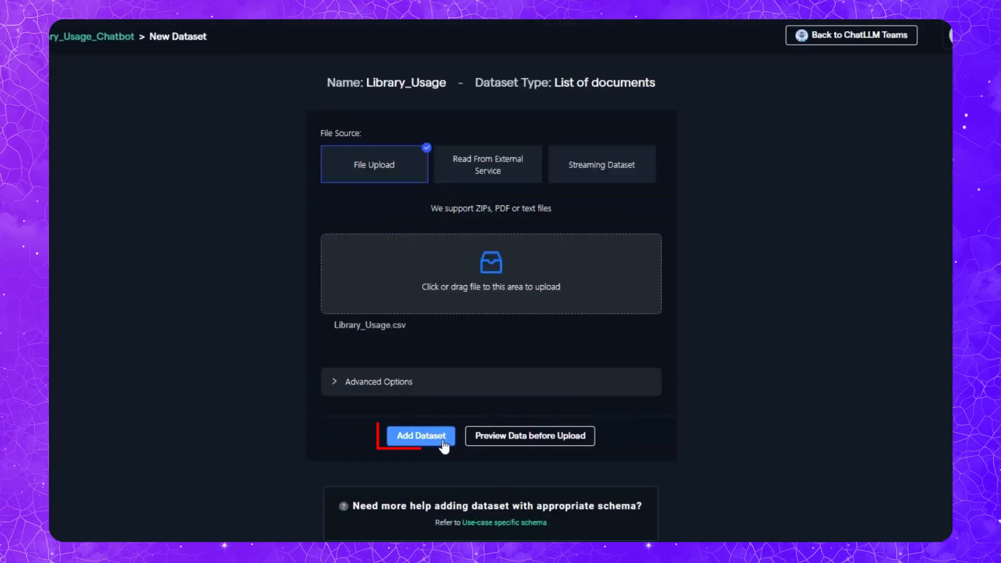
pyautogui.click(421, 436)
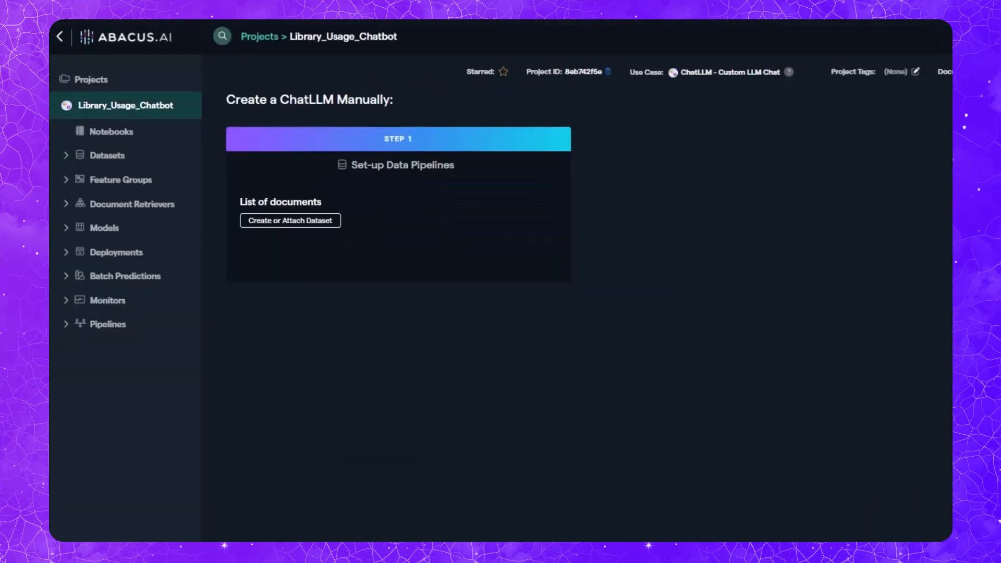
# - Have the co-pilot build a chatbot from a spec about Library_Usage_Dataset library usage data
pyautogui.click(290, 220)
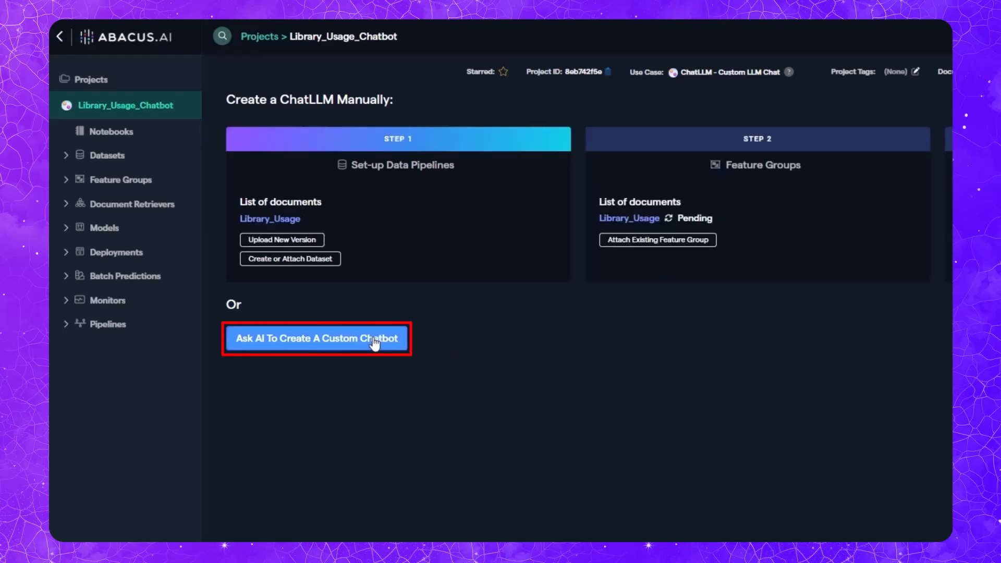
pyautogui.click(316, 338)
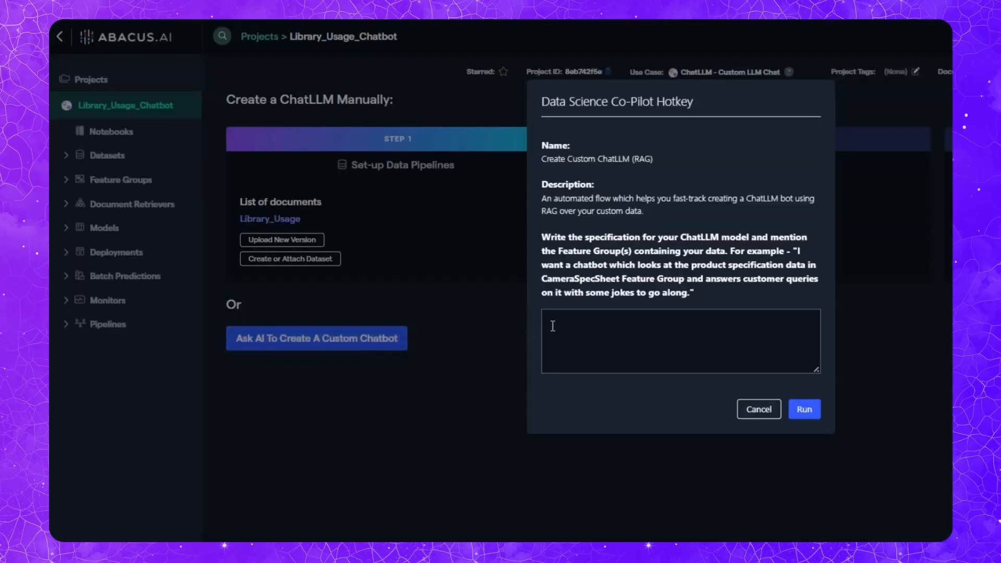
pyautogui.moveTo(611, 332)
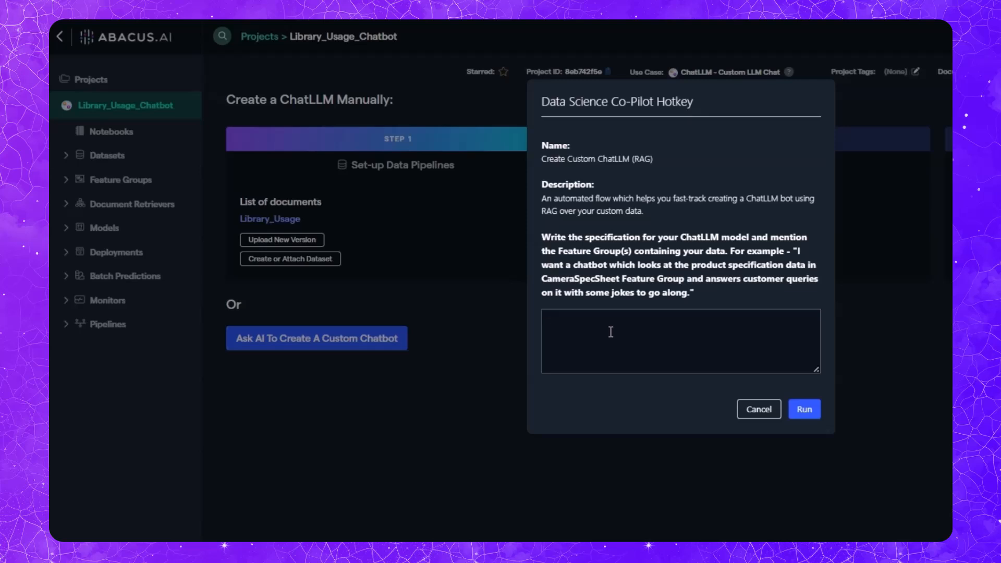
pyautogui.write('I want a chatbot which looks at the library usage data in the Library_Usage_Dataset Feature Group and answers user queries related to library usage statistics, book availability, membership details, and other library-related information with a touch of humor.')
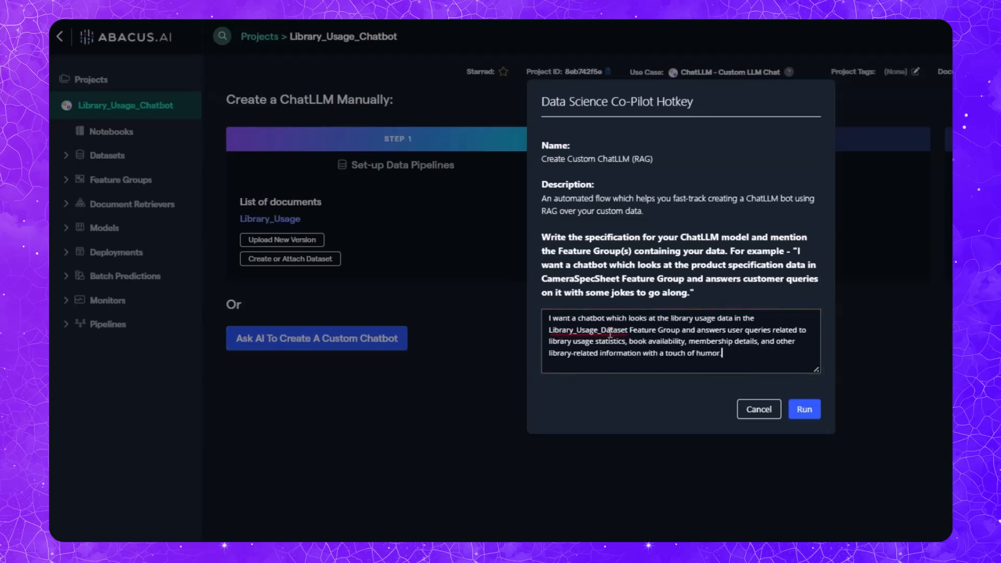
pyautogui.click(797, 408)
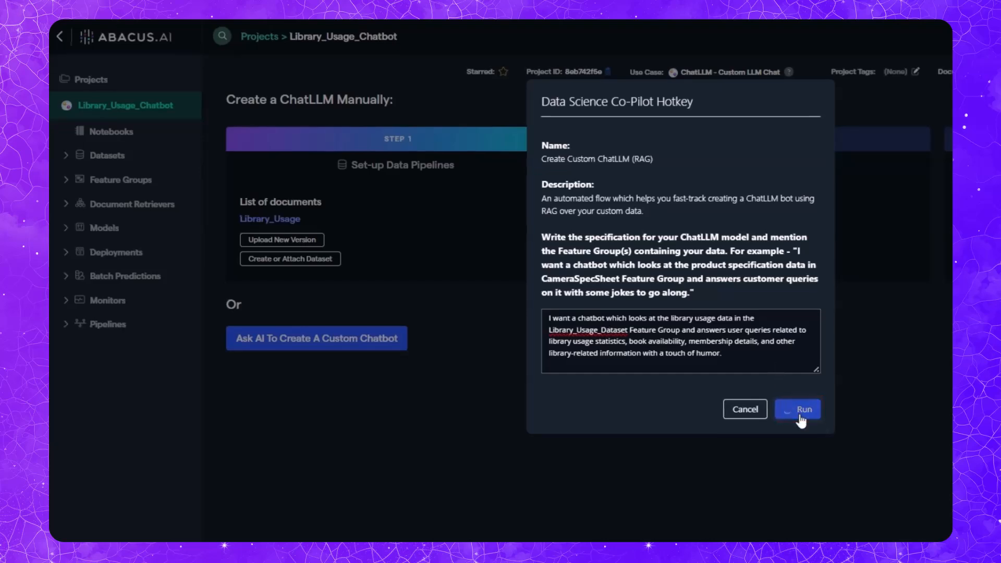
pyautogui.click(796, 408)
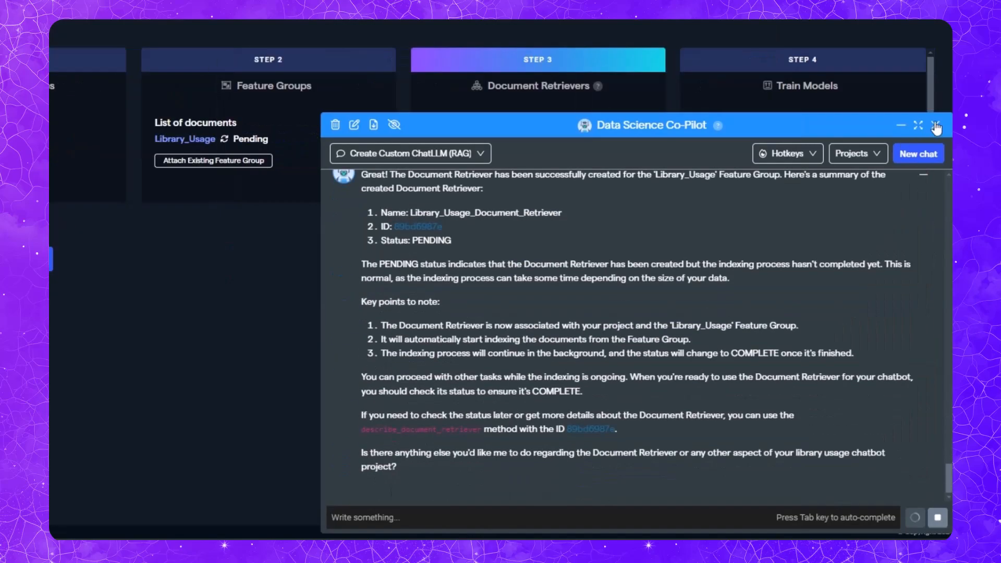
pyautogui.click(901, 125)
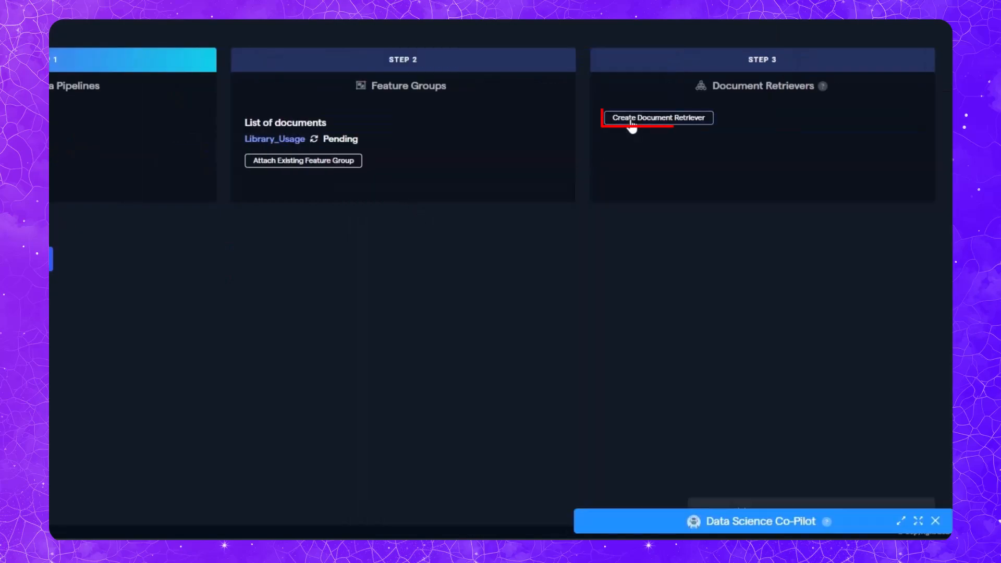
# - Create the Library_Usage_Chatbot_document_retriever as a second document retriever
pyautogui.click(657, 117)
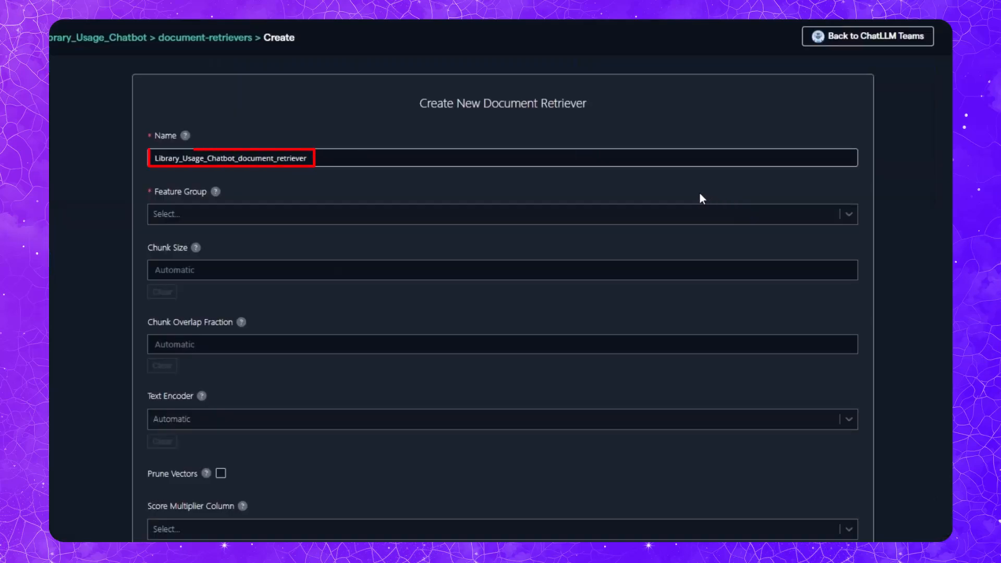
pyautogui.click(502, 203)
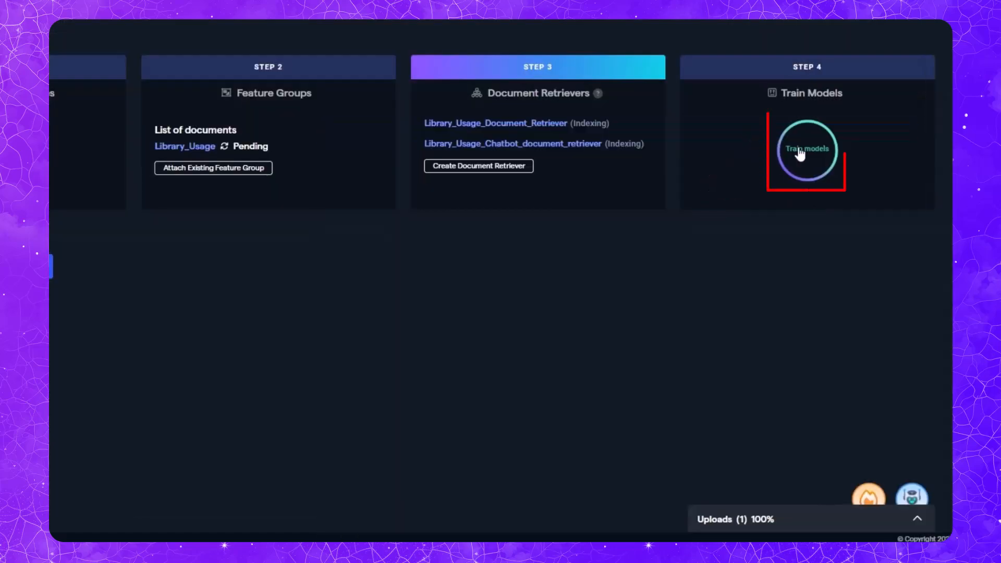
# - Start training Library_Usage_Chatbot Model 1 with both document retrievers added
pyautogui.click(807, 148)
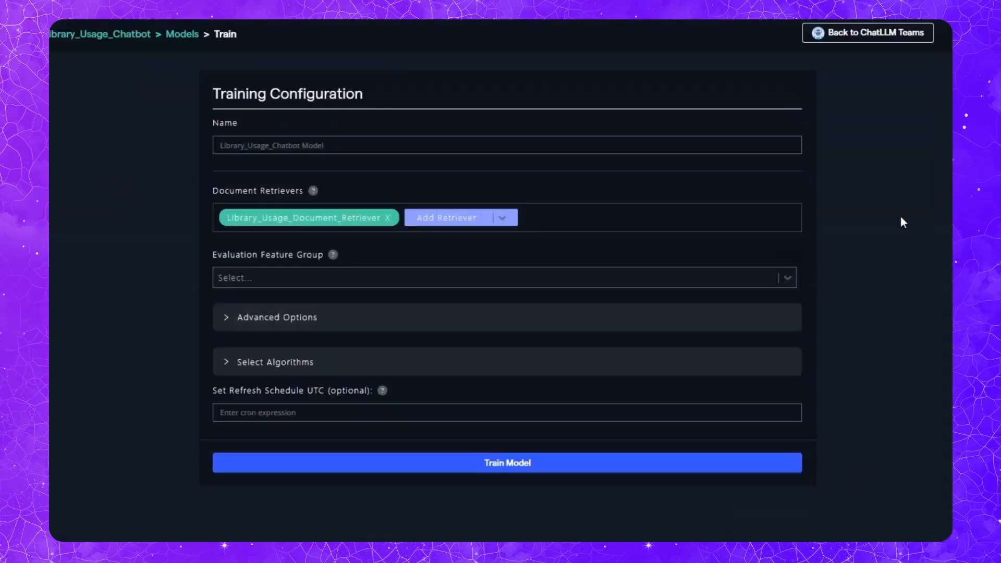
pyautogui.click(507, 217)
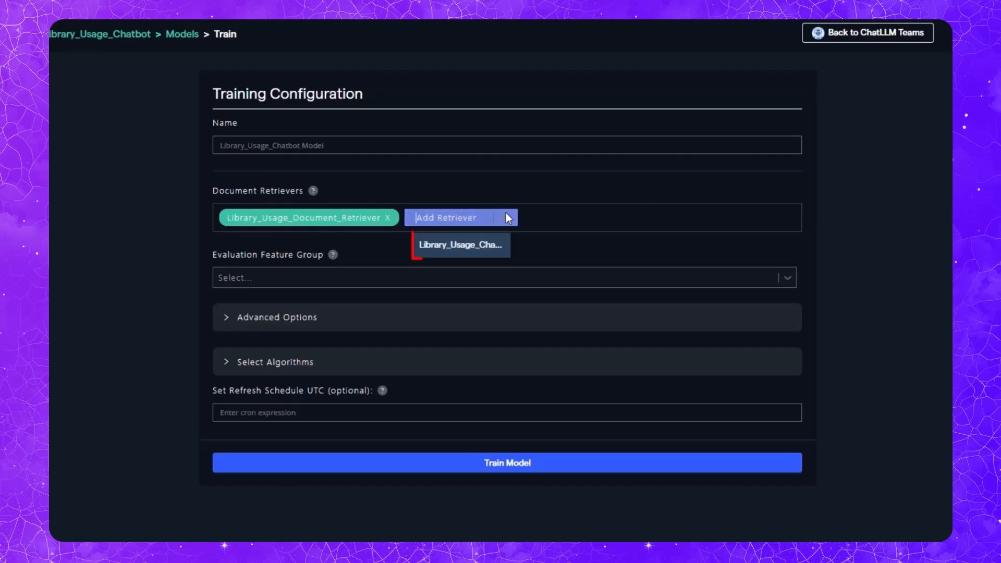
pyautogui.click(461, 245)
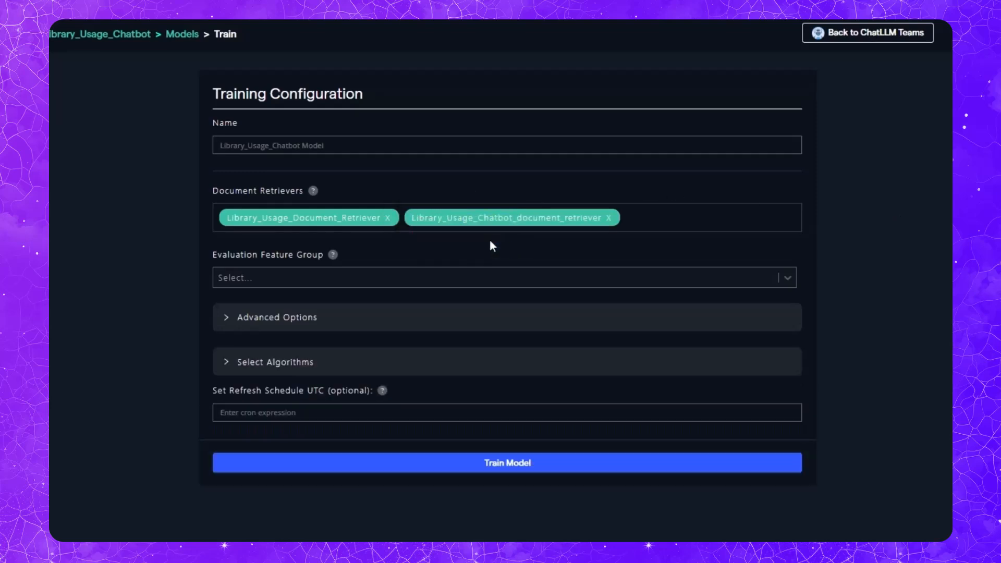
pyautogui.click(508, 463)
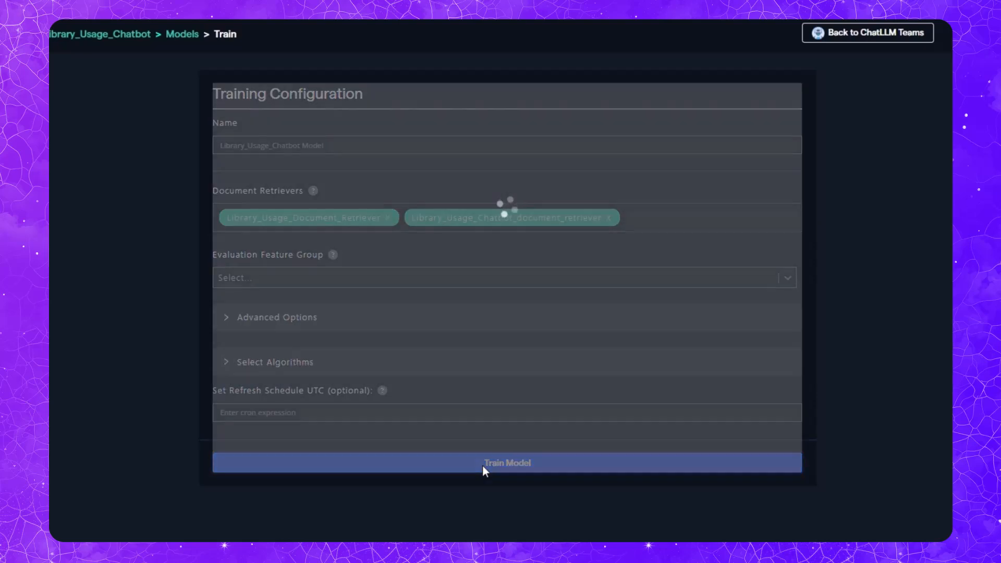
pyautogui.click(508, 462)
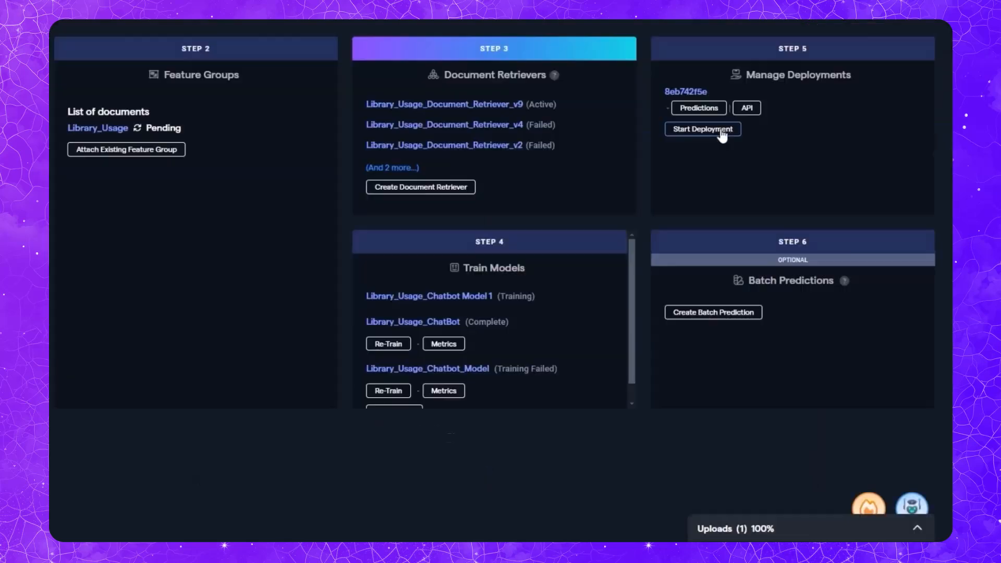
# - Deploy the trained chatbot as Offline Batch + RealTime and continue
pyautogui.click(703, 130)
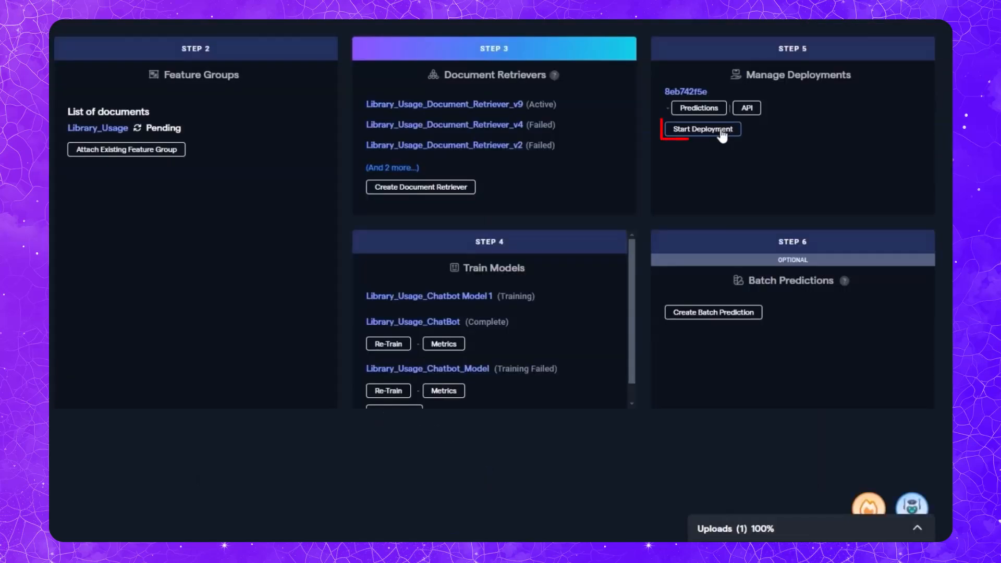
pyautogui.click(703, 130)
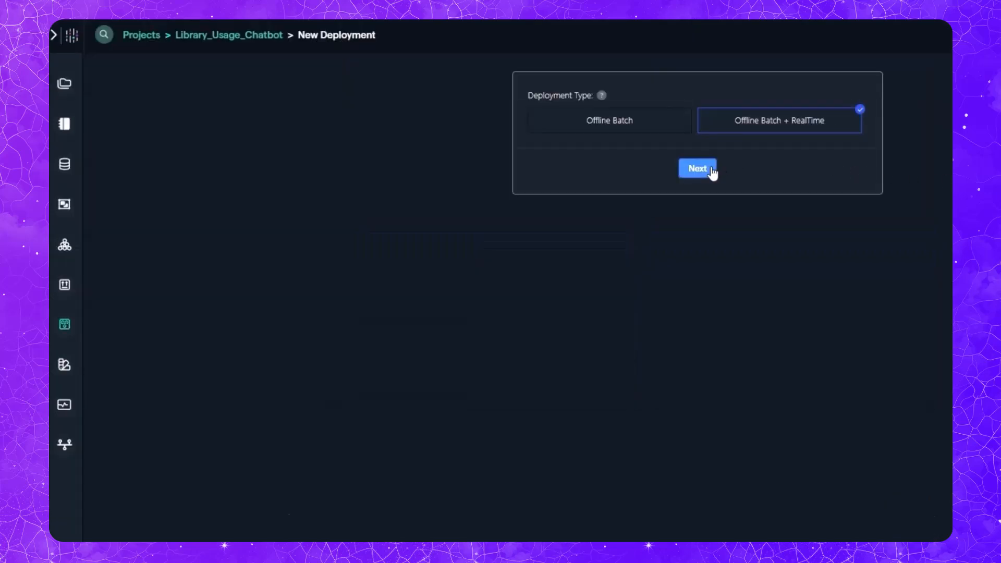
pyautogui.click(698, 169)
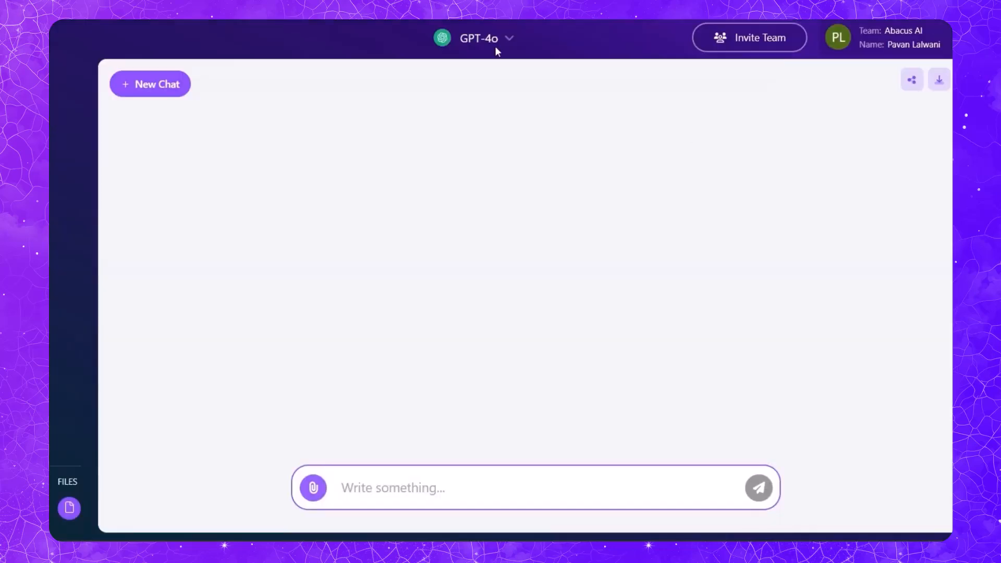
# - Switch the chat to Library Chatbot and ask what the most common user types are
pyautogui.click(479, 38)
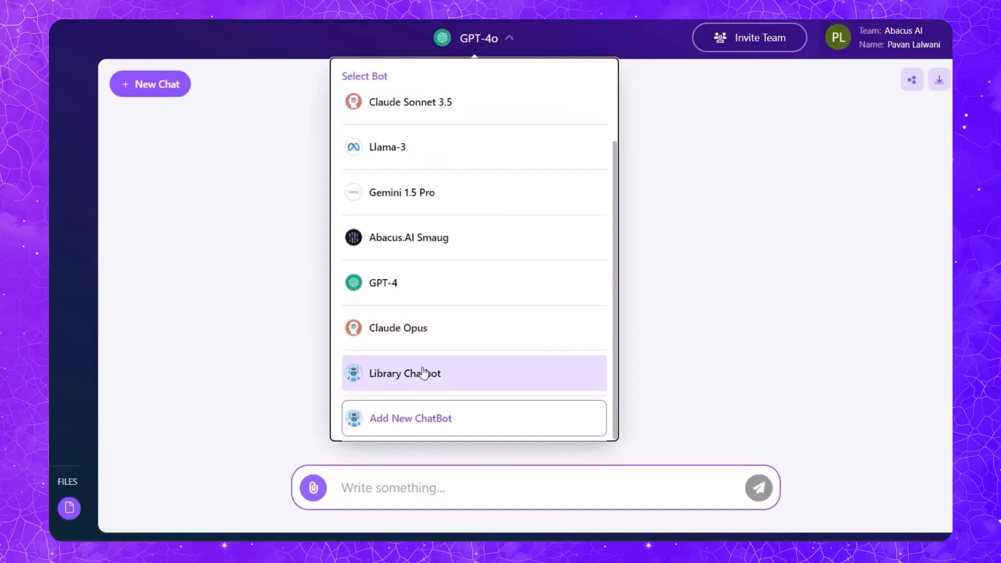
pyautogui.click(404, 373)
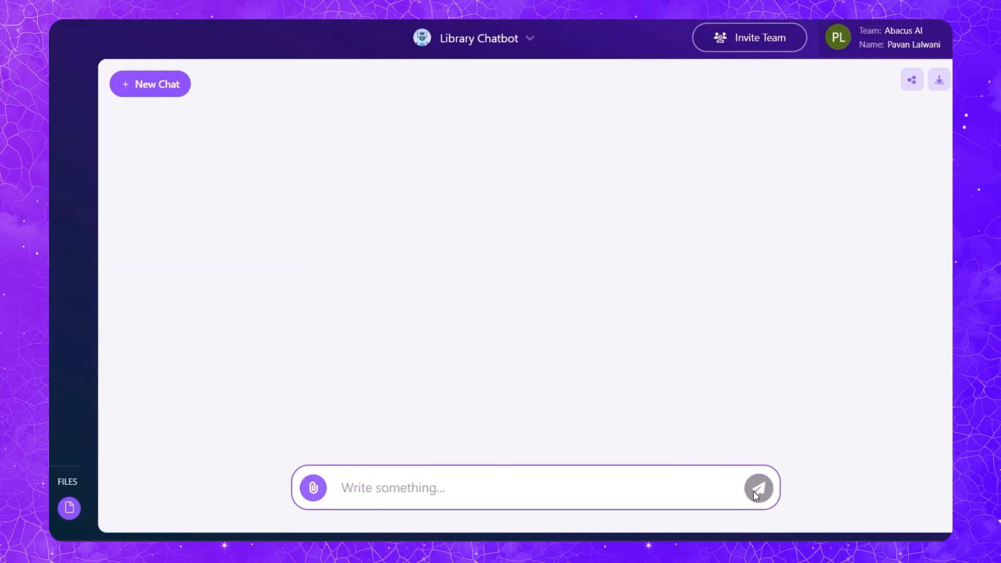
pyautogui.click(759, 487)
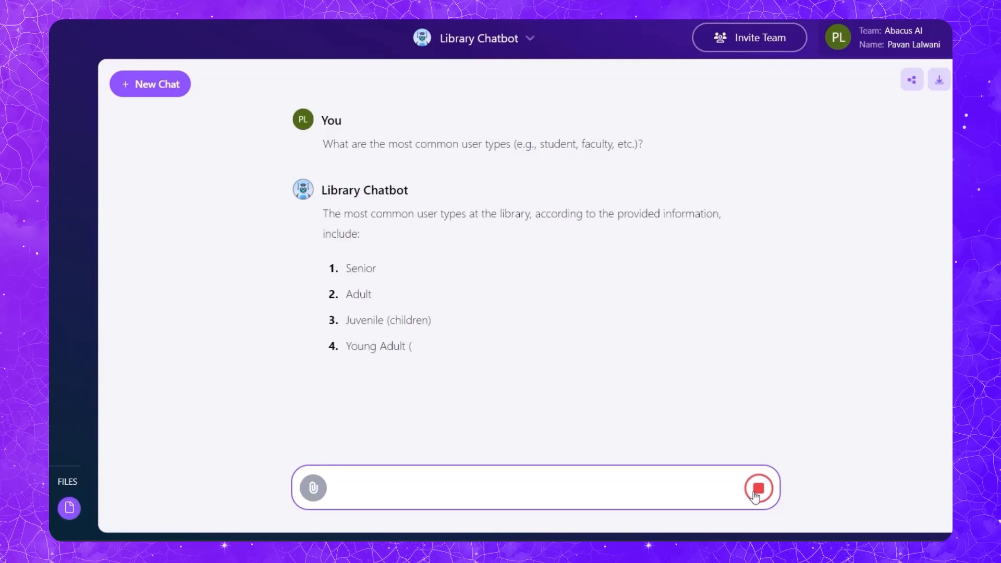